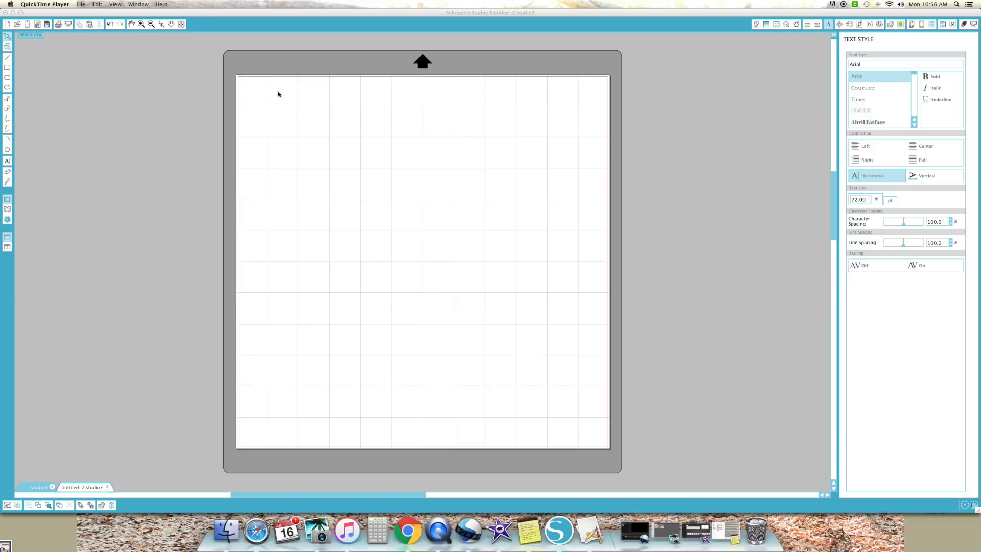
mouse_move(281, 196)
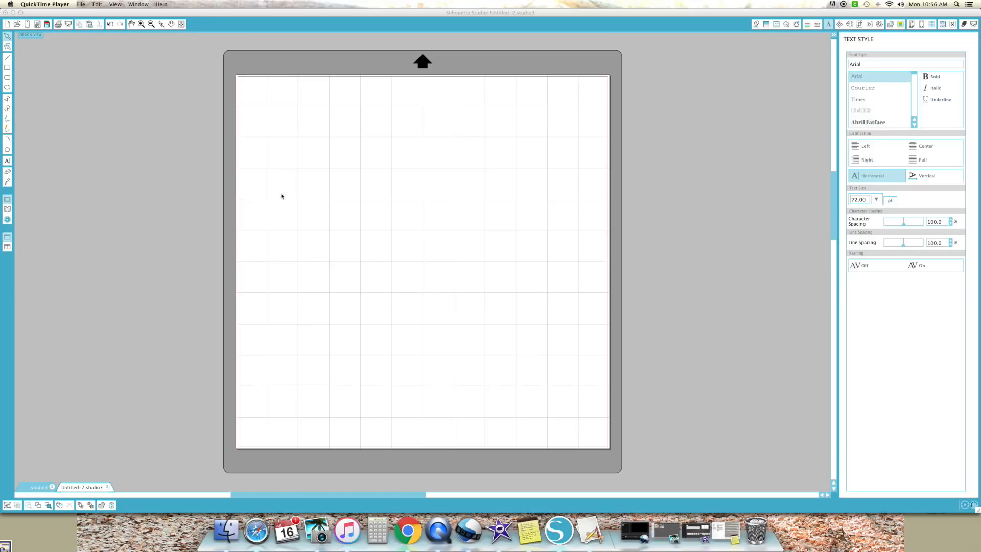
mouse_move(146, 217)
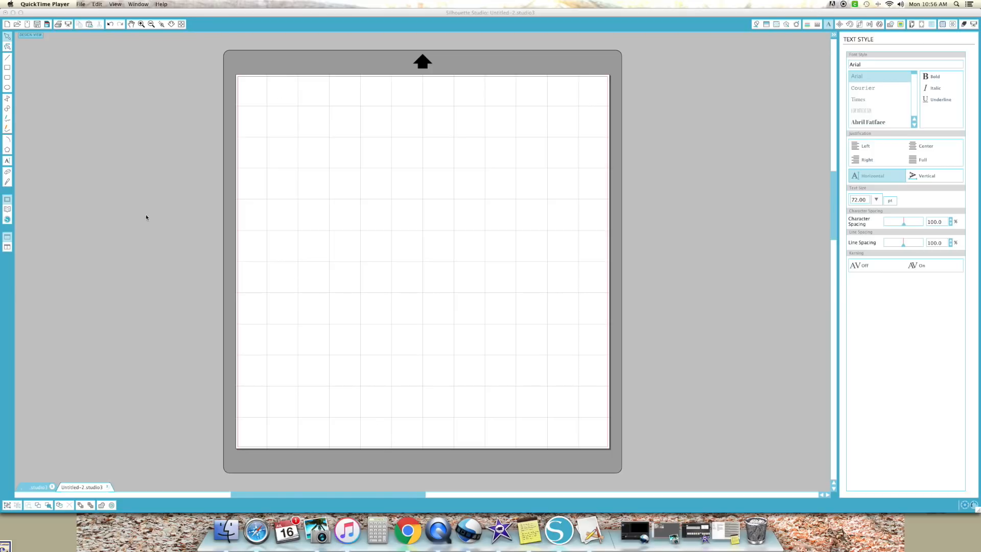
Bring the Chrome browser window in front of the empty Silhouette Studio mat
click(407, 531)
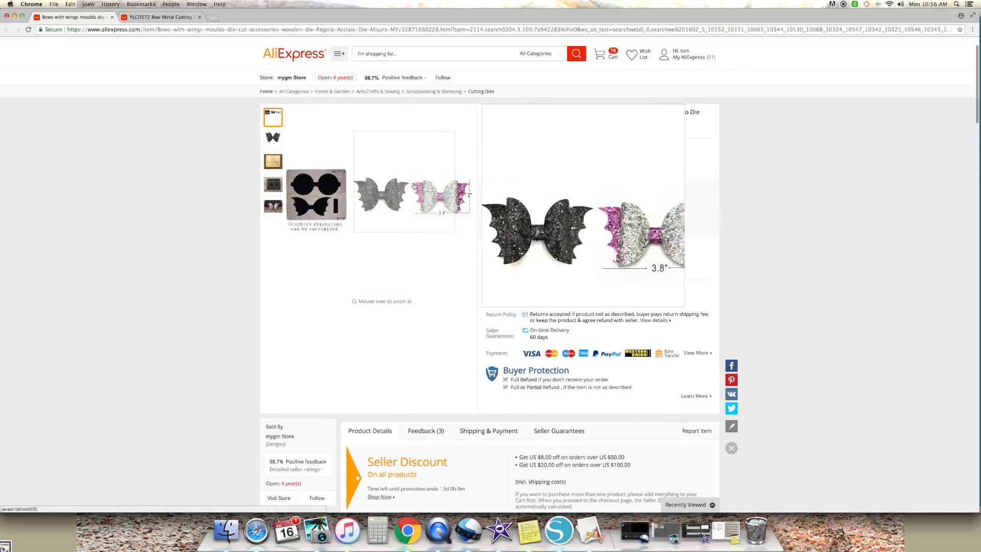
Browse the glitter bow, wooden die and cut-piece photos, ending on the dimensions overview
click(273, 140)
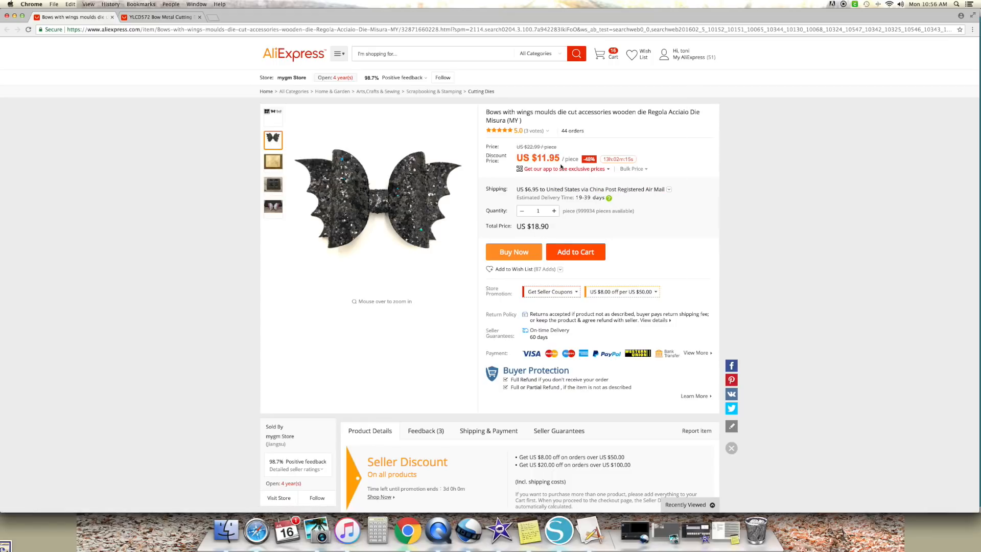
click(274, 162)
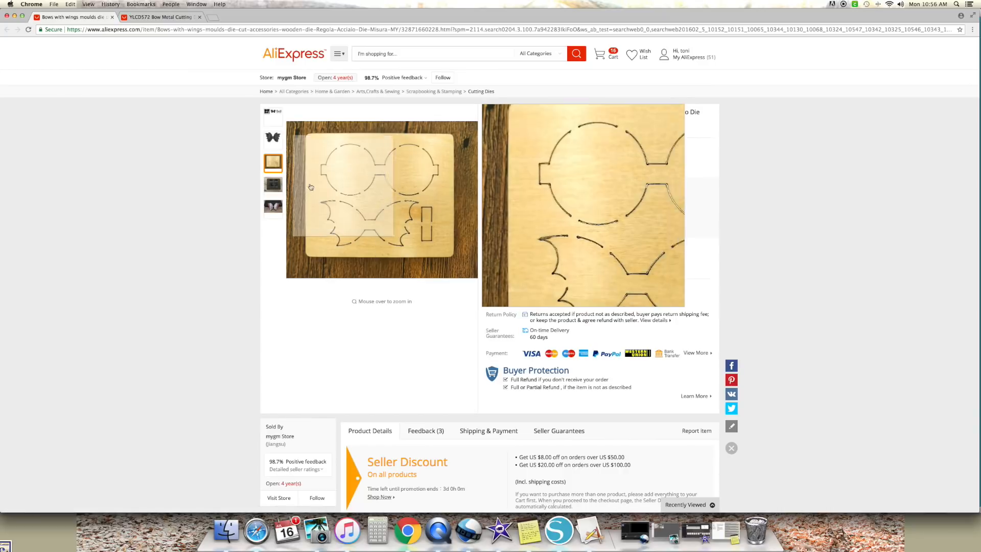
click(273, 186)
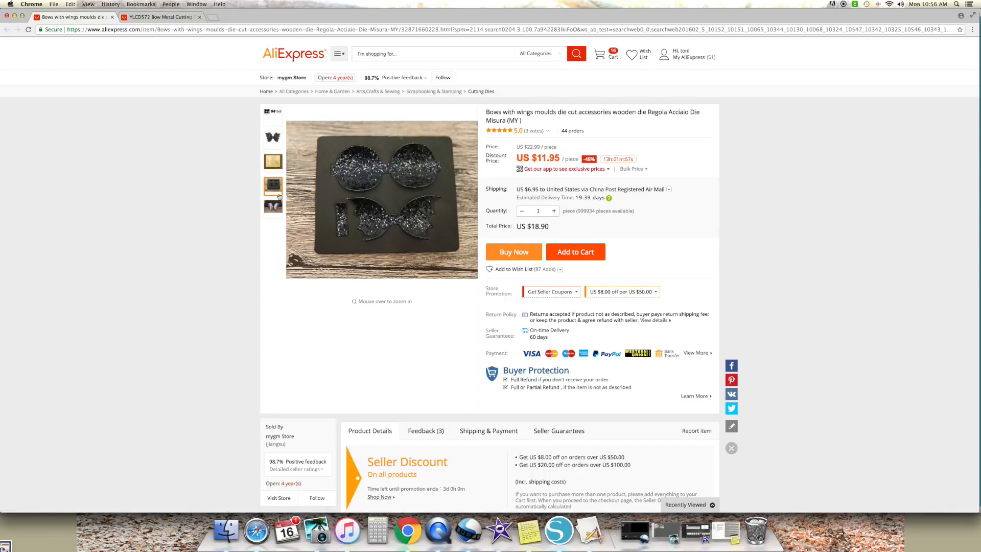
click(272, 139)
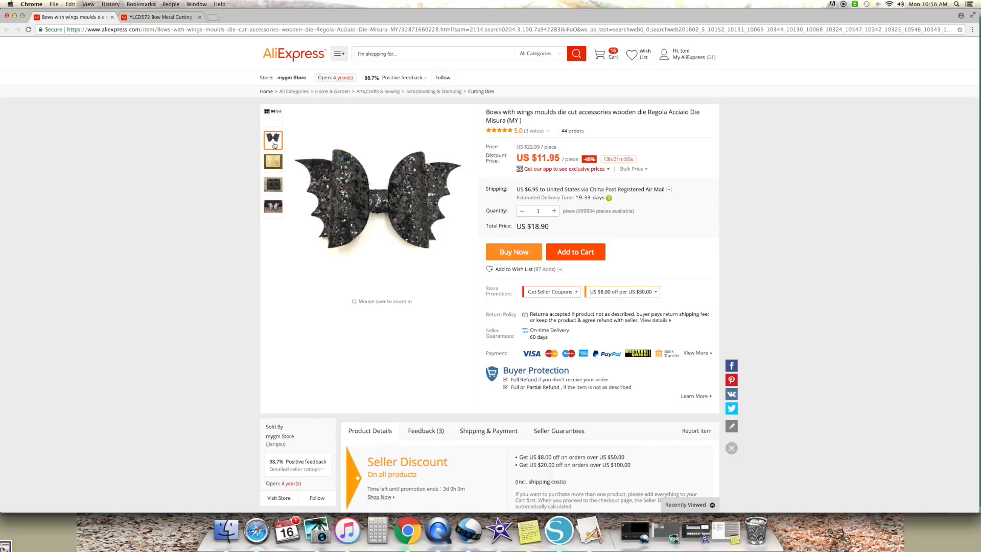
click(272, 117)
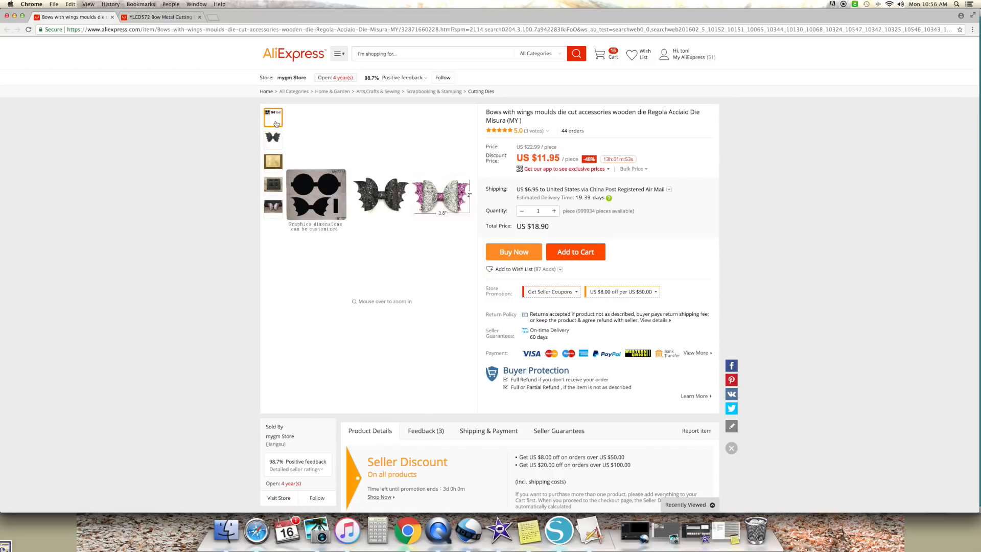
click(273, 139)
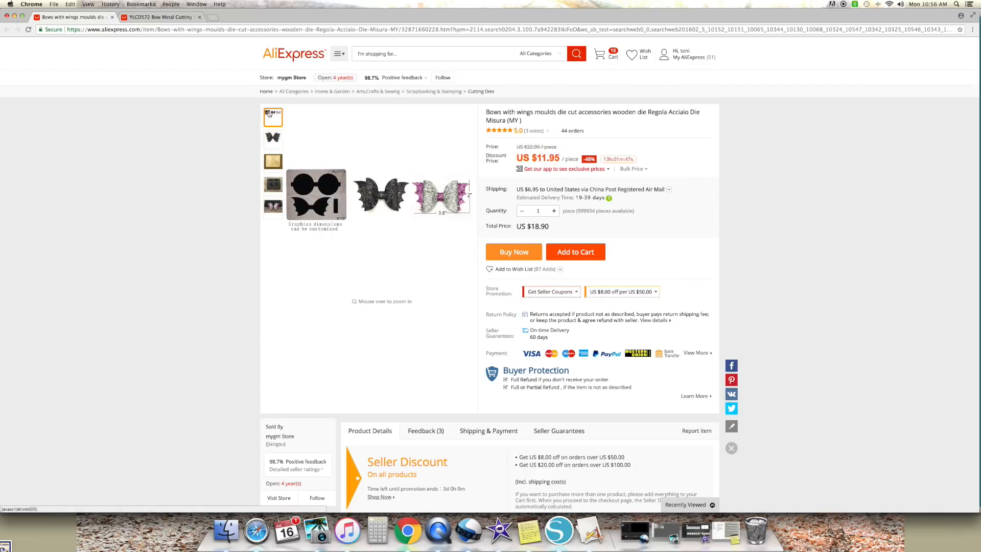
Reselect the overview photo to examine the pieces' dimension markings
click(272, 138)
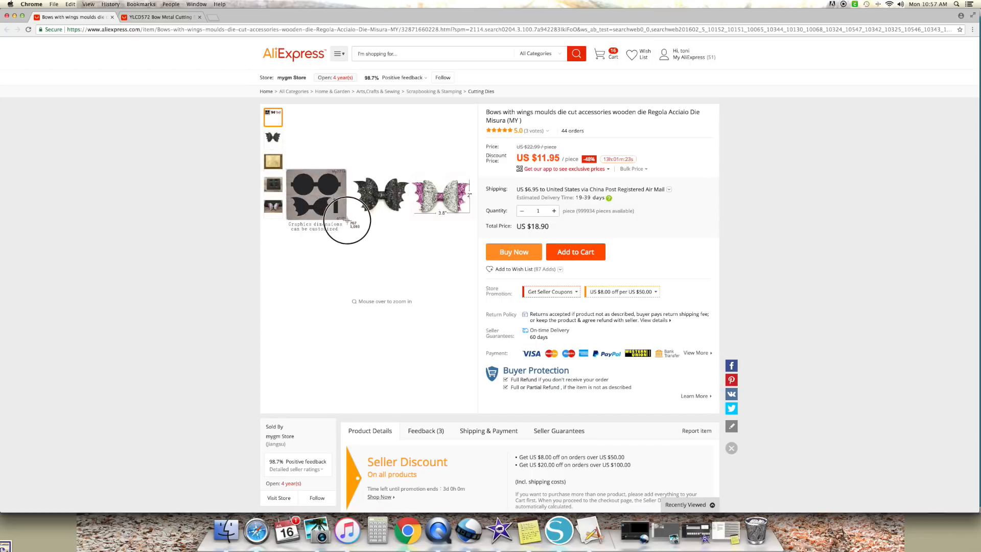
mouse_move(319, 197)
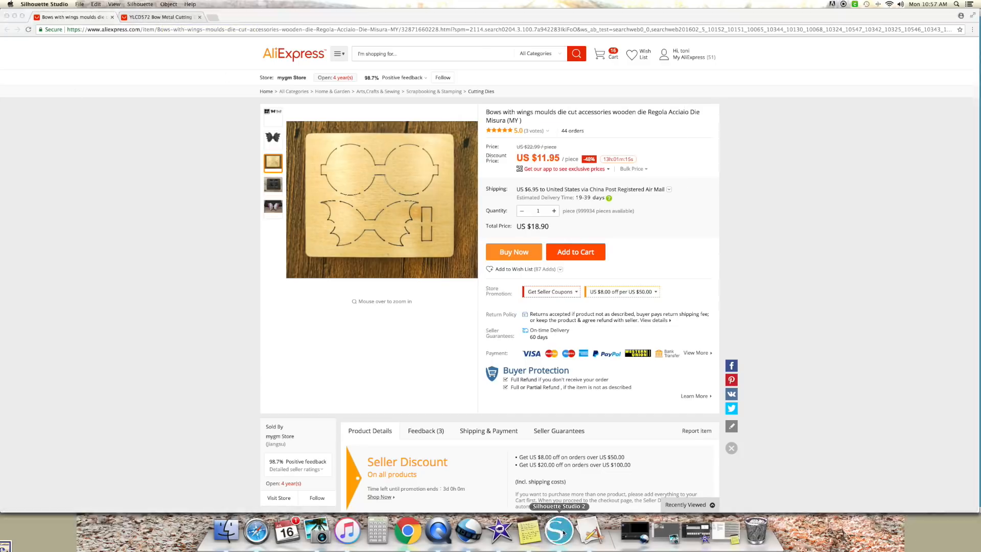
Return to Silhouette Studio and drag the die screenshot from the desktop toward the mat
click(558, 532)
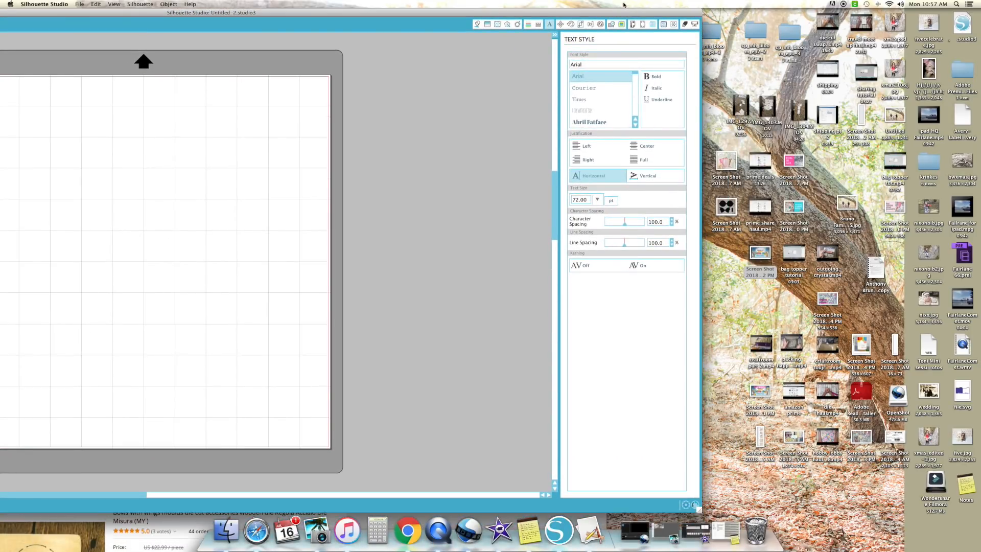
mouse_move(272, 288)
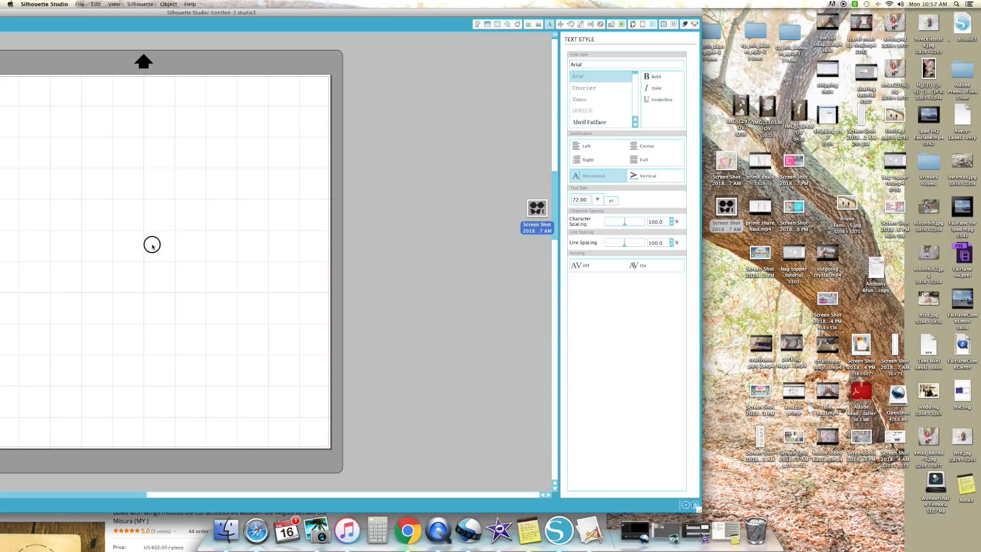
drag(537, 210, 152, 244)
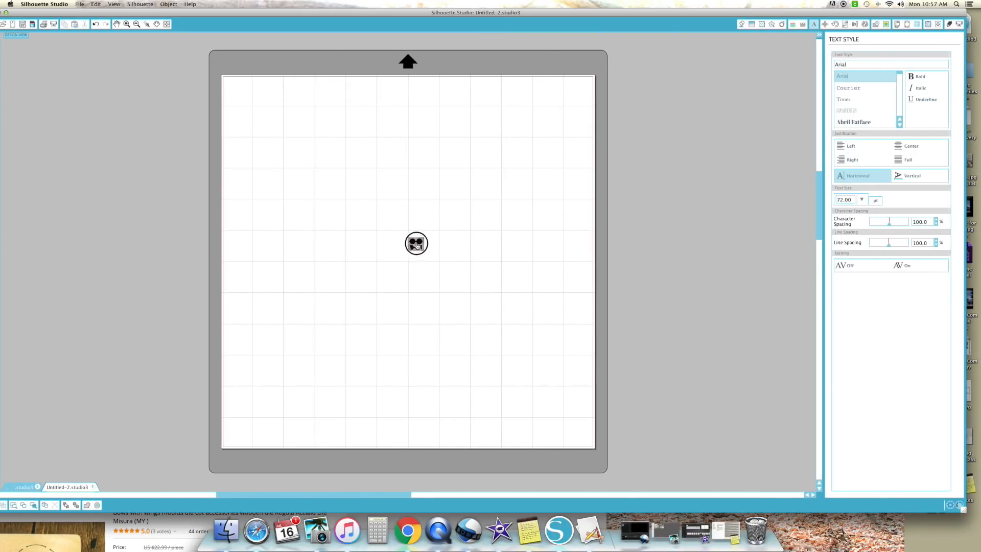
Drop the die screenshot on the mat and begin selecting a trace area
drag(416, 244, 316, 175)
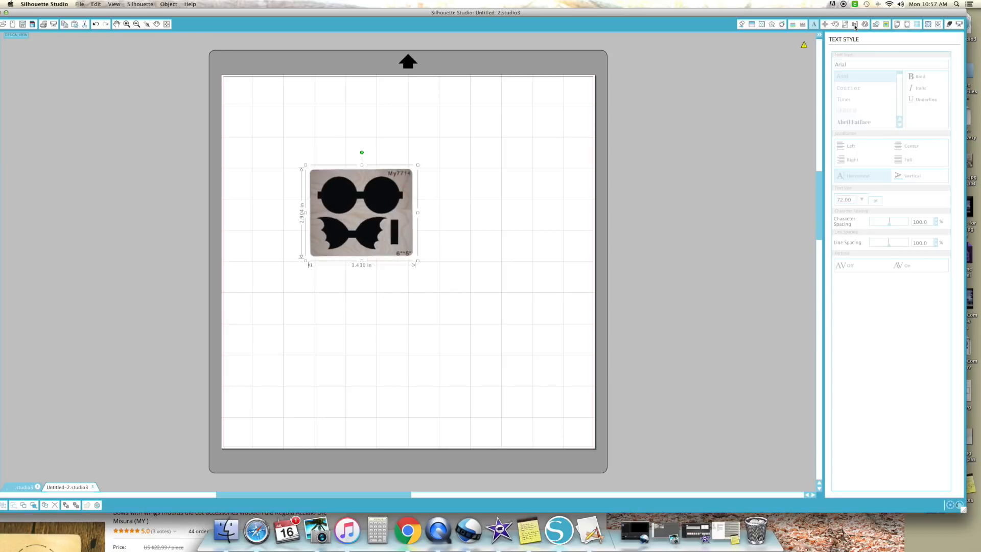
mouse_move(761, 64)
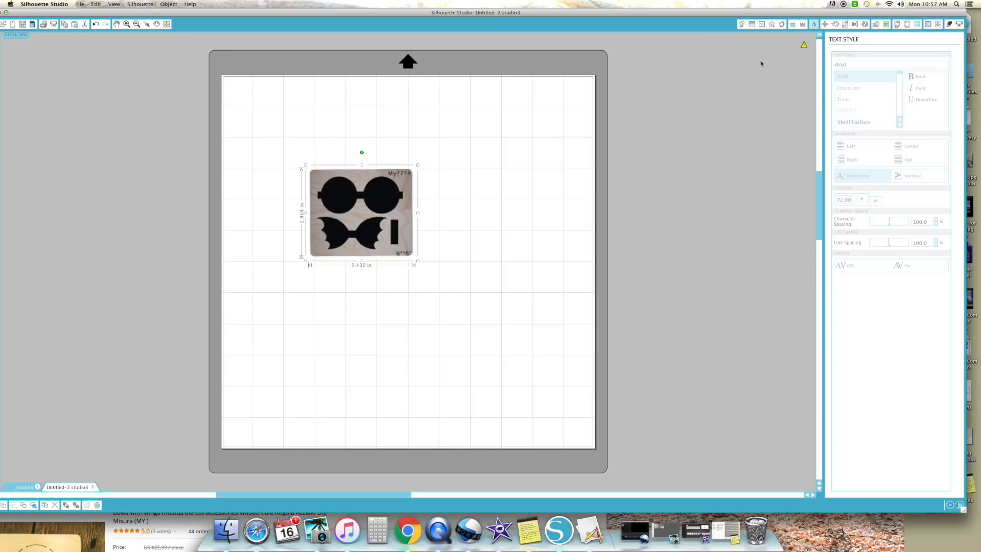
mouse_move(781, 24)
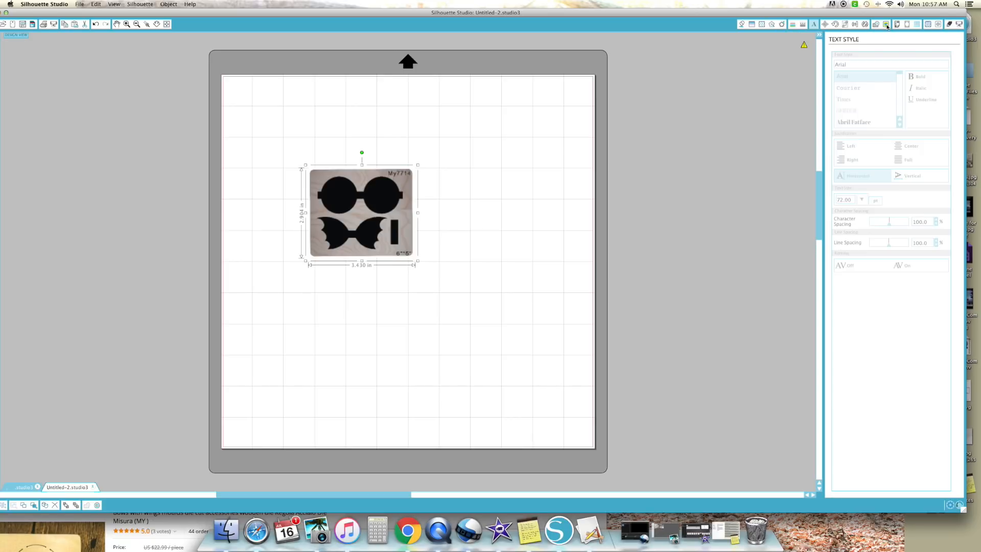
click(886, 24)
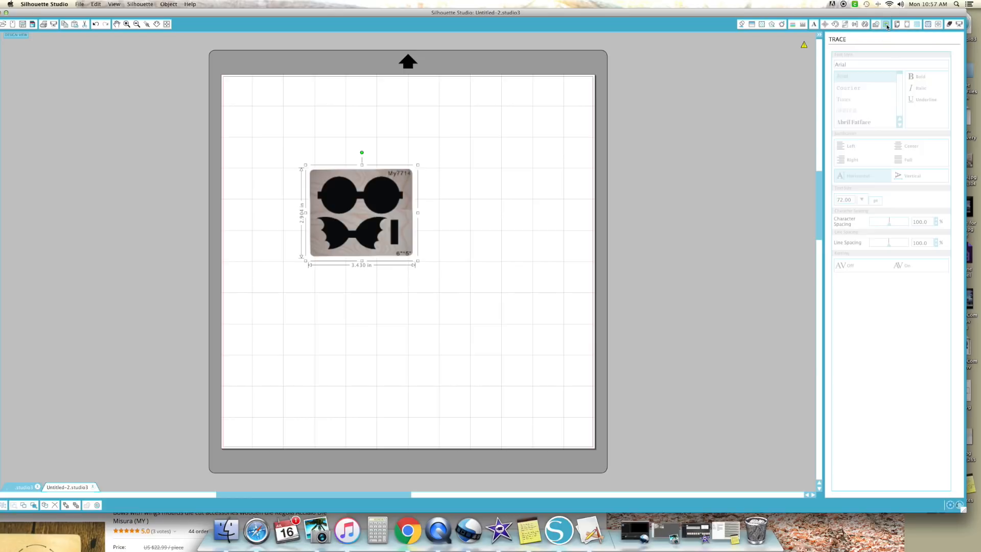
click(886, 24)
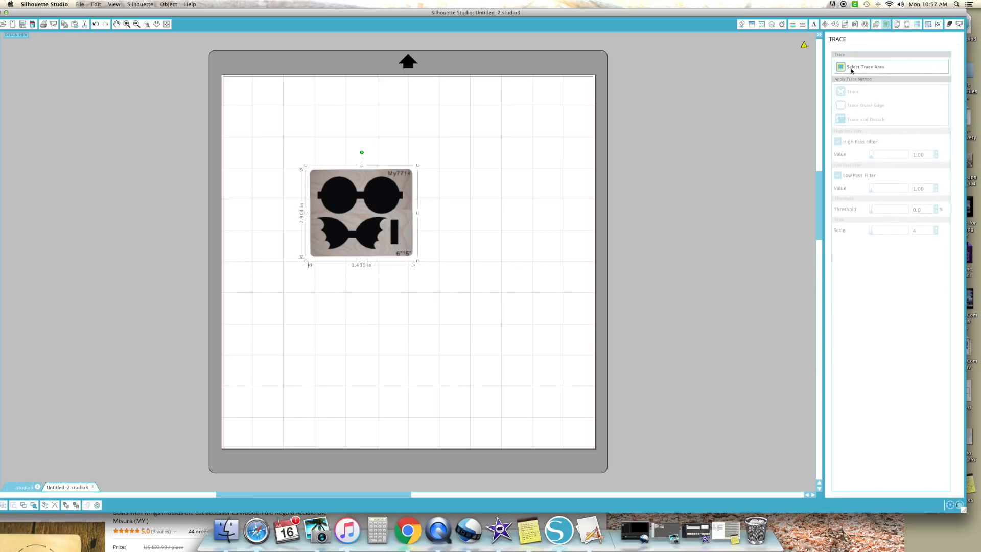
click(865, 66)
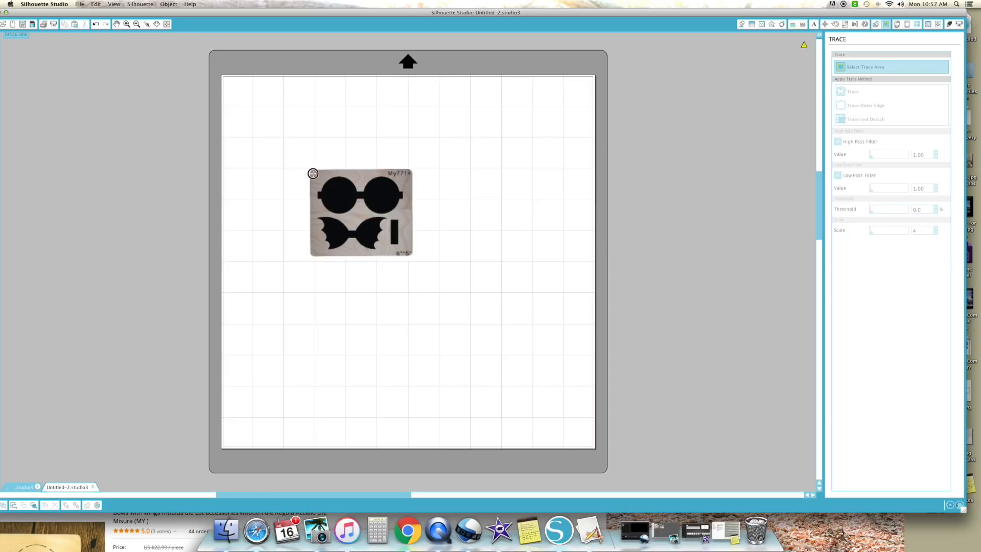
Mark the die image as trace area, raise the high pass filter, and set scale to 4
click(362, 213)
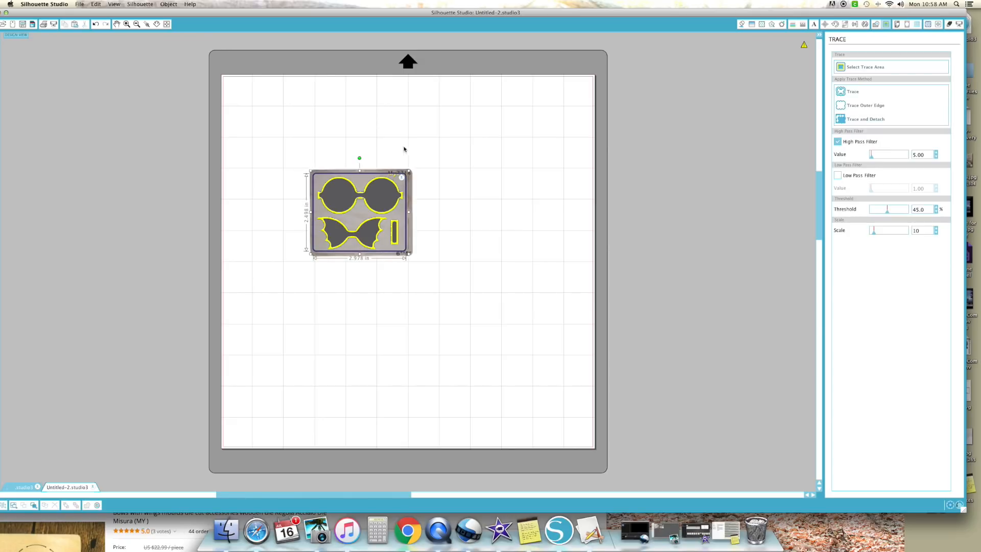
mouse_move(694, 108)
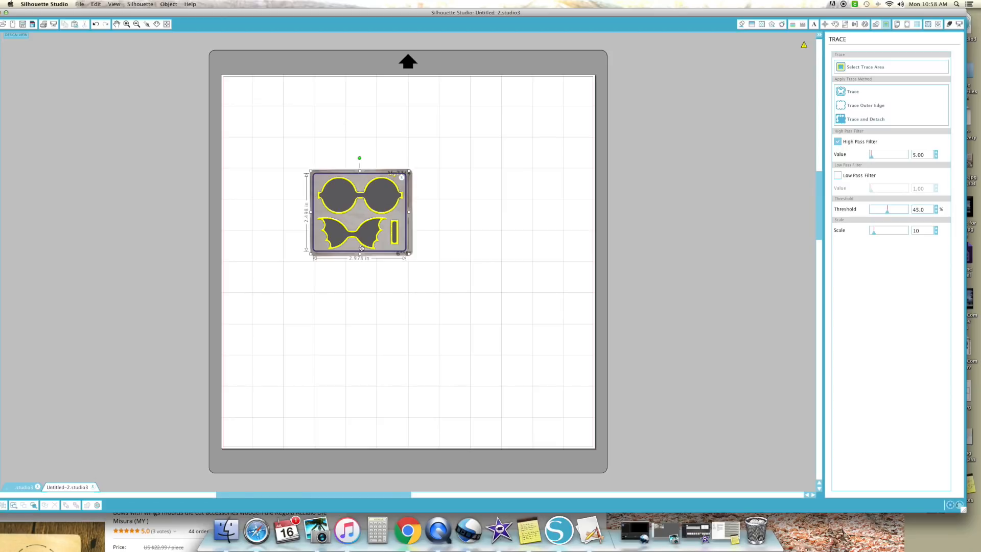
drag(870, 155, 875, 154)
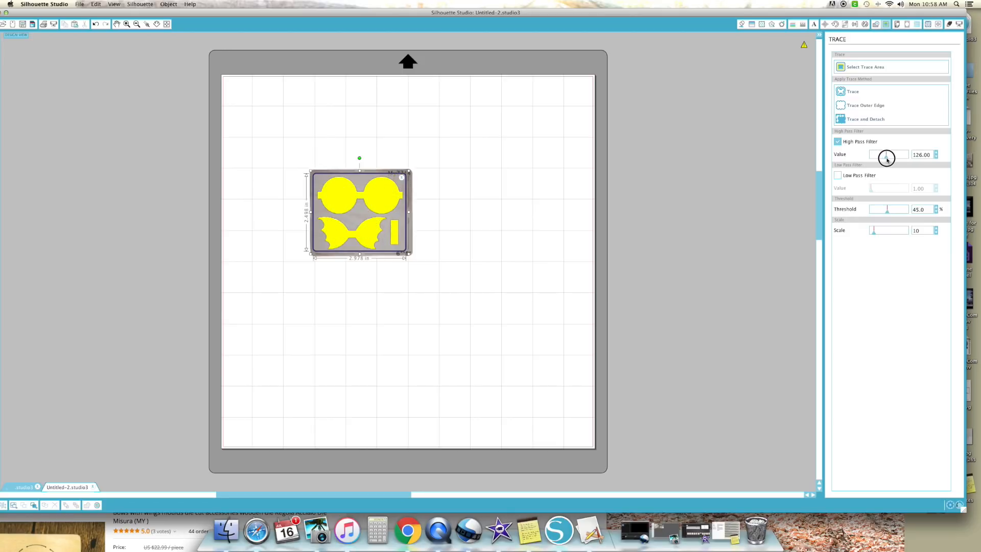
drag(886, 155, 871, 156)
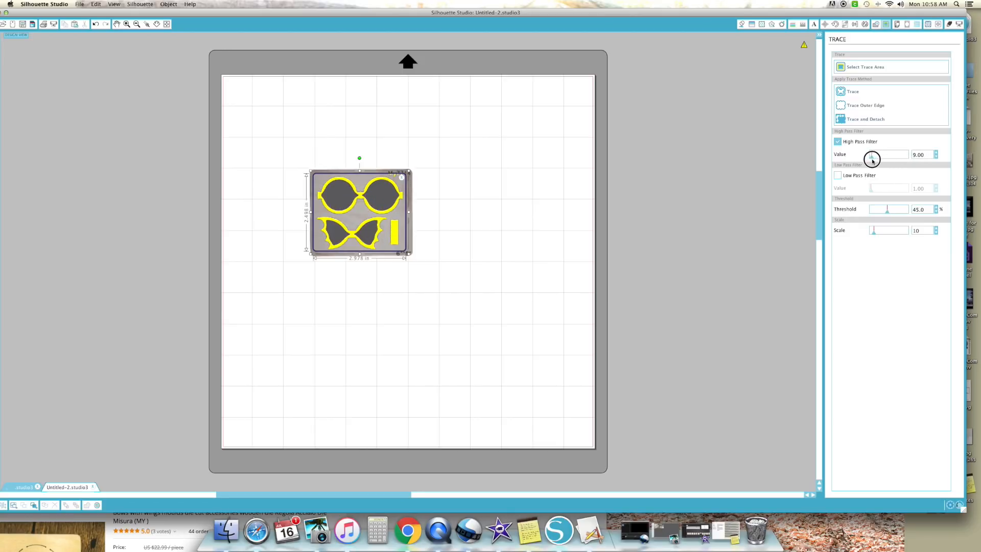
drag(870, 155, 888, 154)
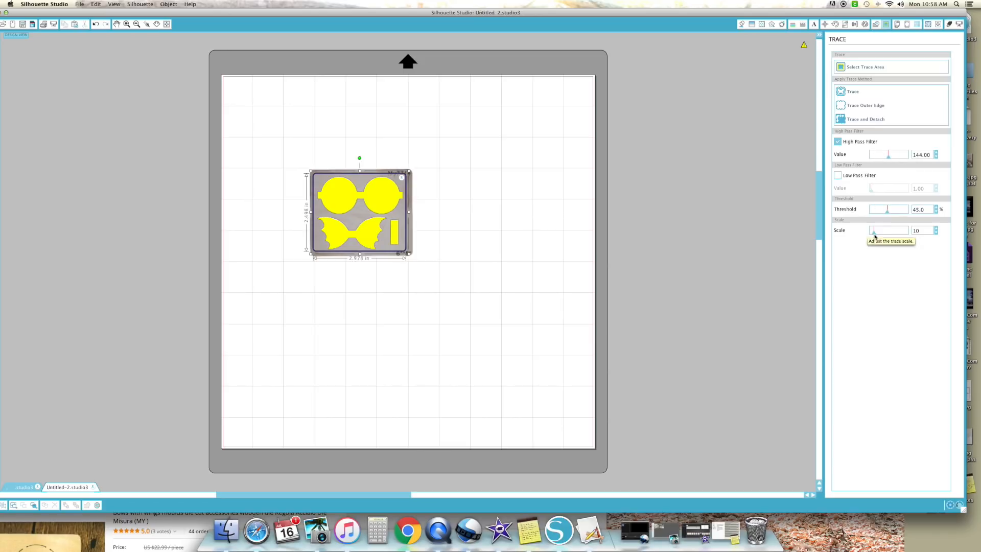
click(935, 232)
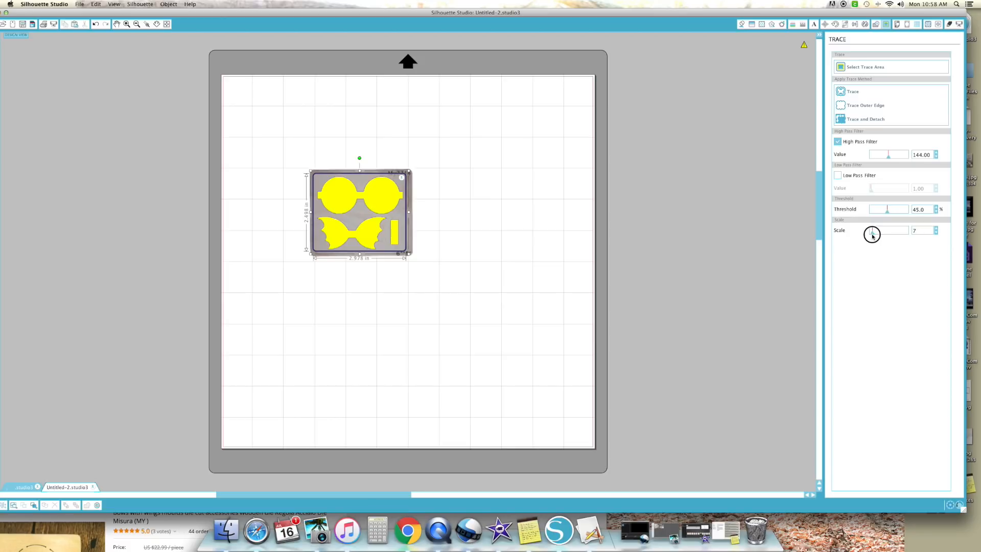
drag(873, 231, 871, 230)
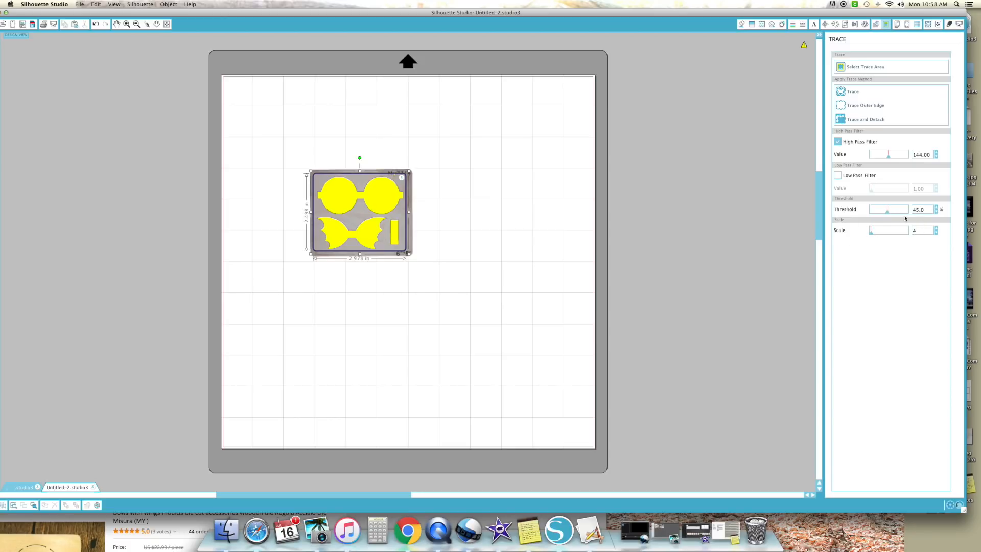
Sweep the trace threshold between 65.5% and 40%, settling at 45.9%
drag(886, 208, 889, 209)
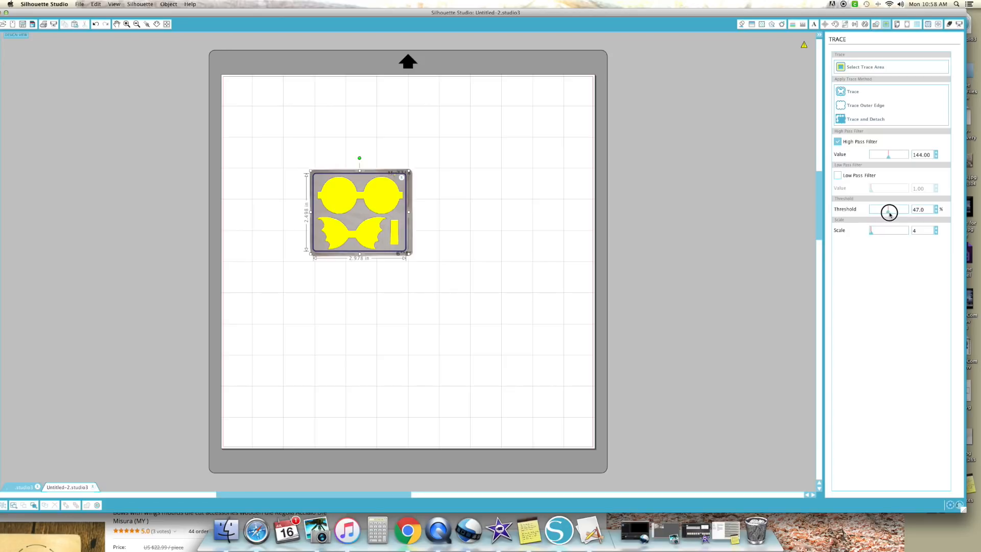
drag(888, 209, 896, 209)
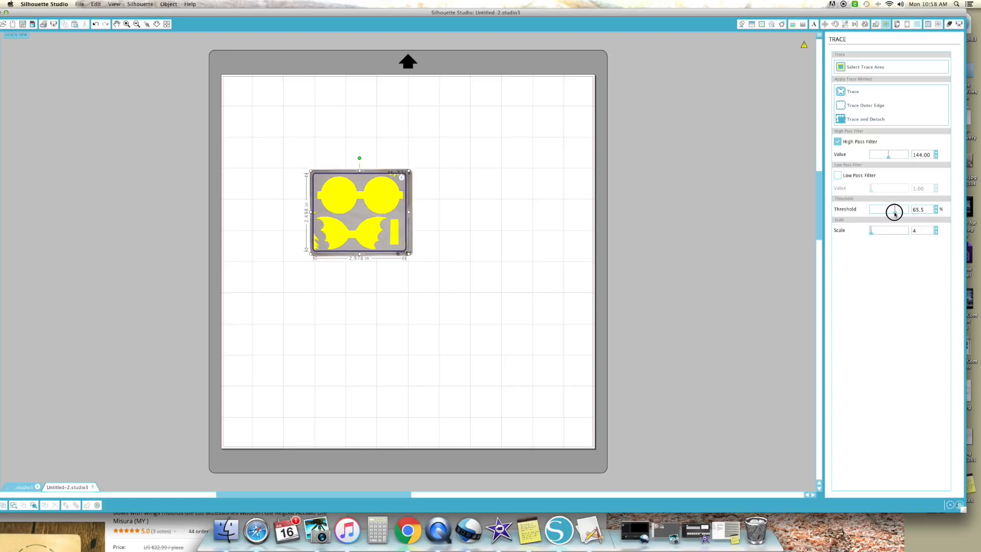
drag(896, 212, 892, 212)
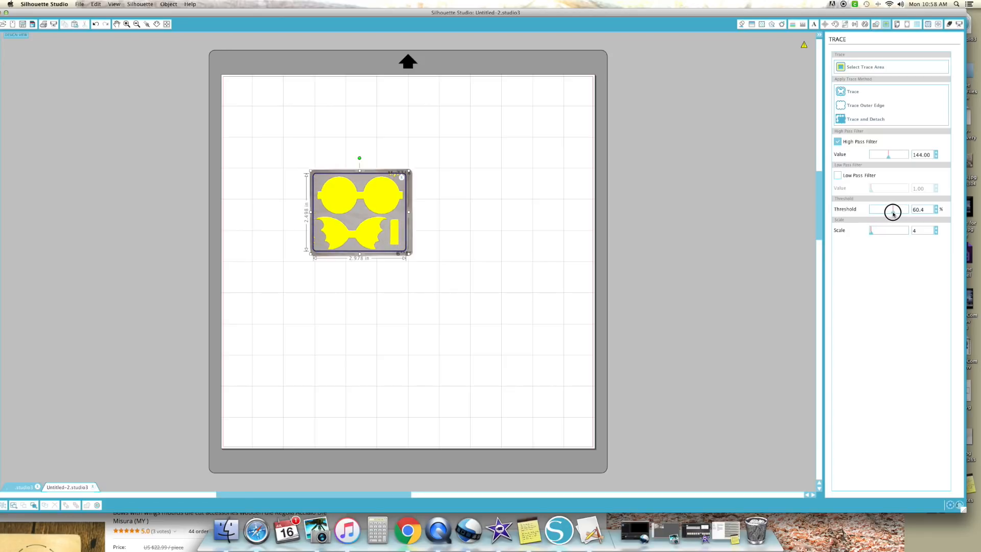
drag(893, 211, 888, 209)
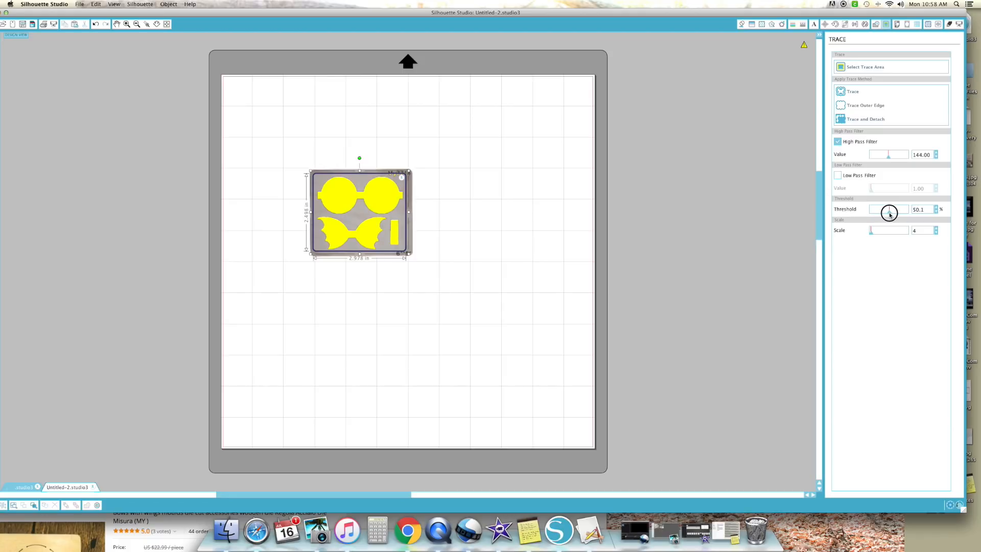
drag(891, 209, 886, 209)
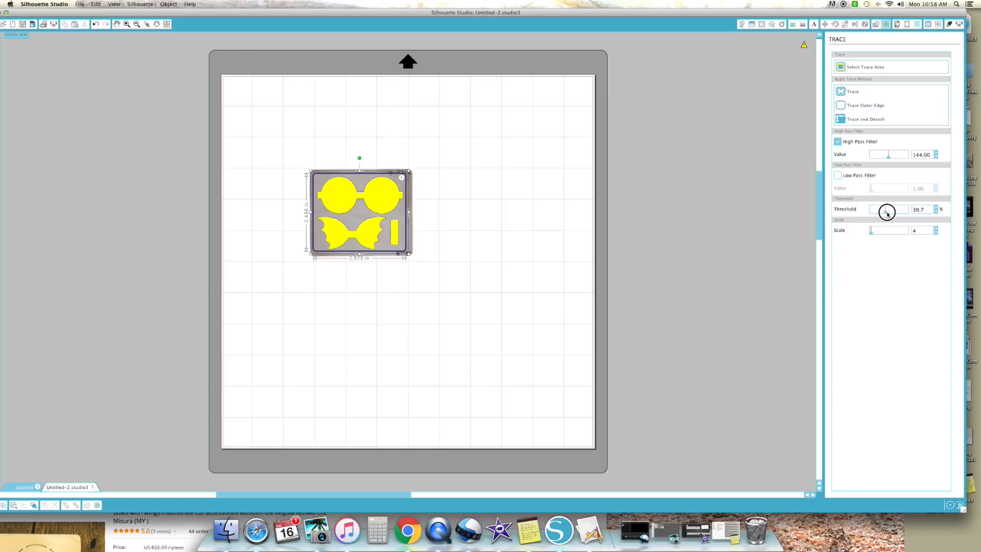
drag(882, 209, 889, 209)
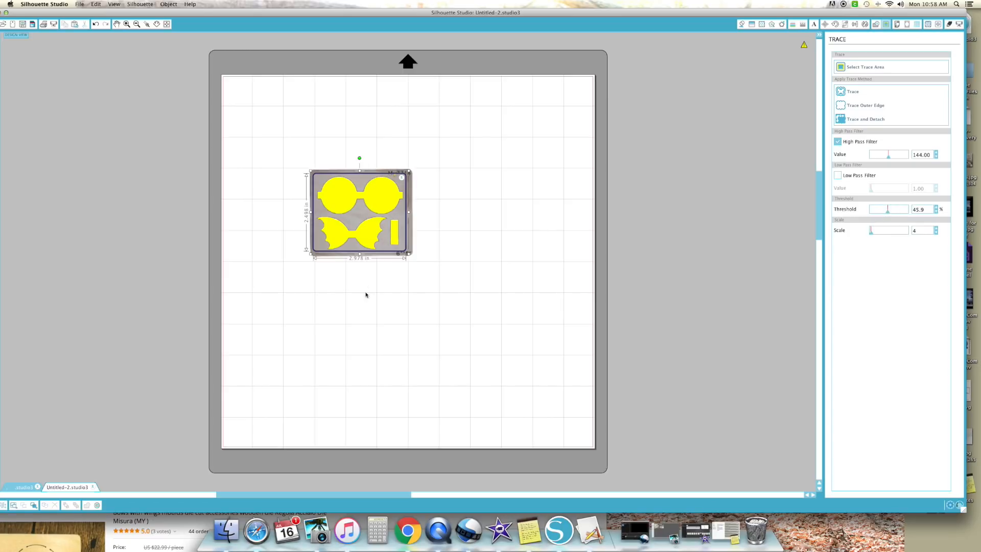
mouse_move(801, 156)
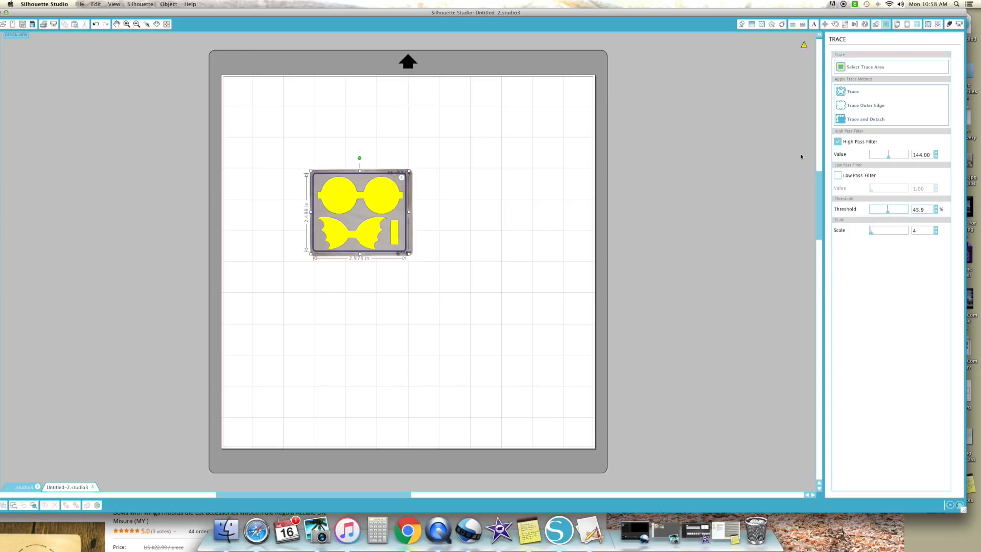
click(853, 91)
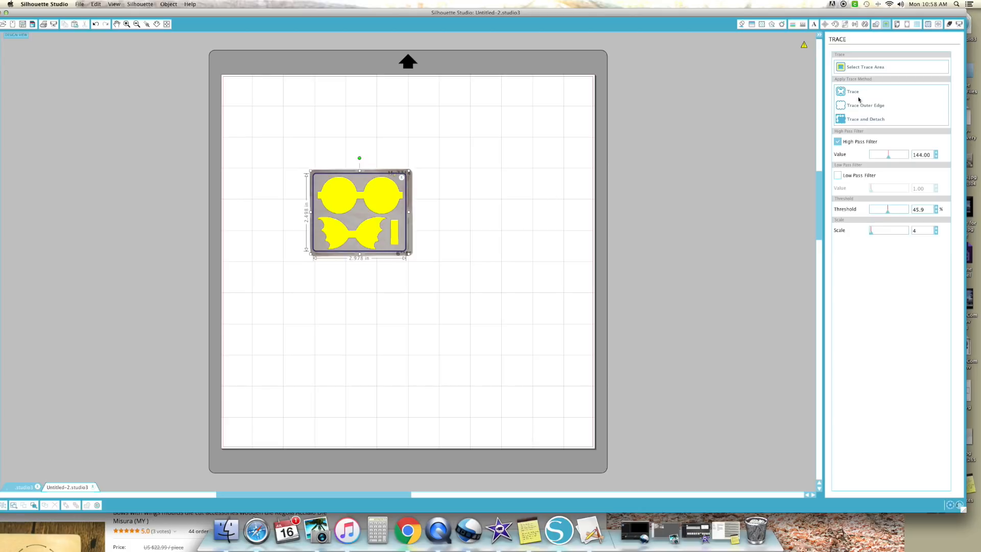
mouse_move(466, 215)
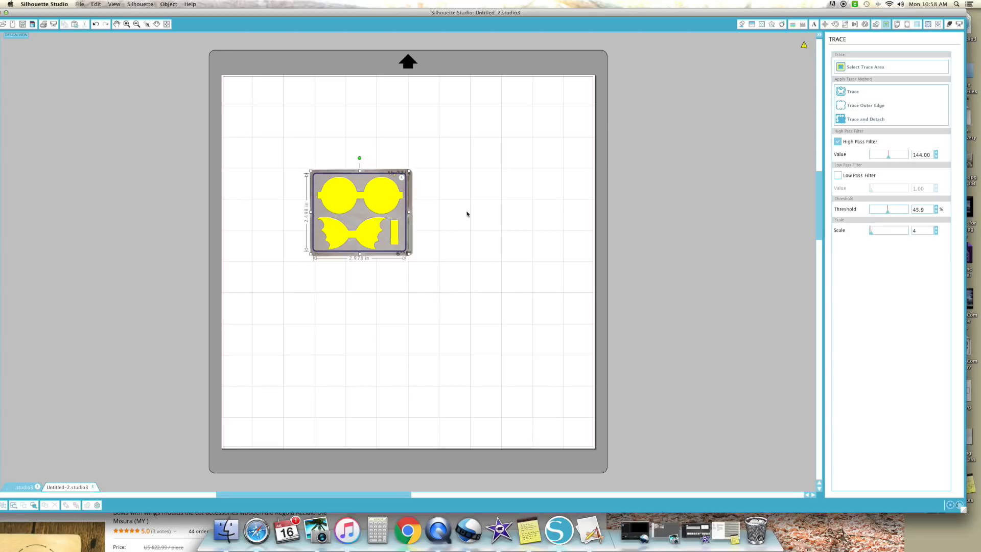
mouse_move(847, 116)
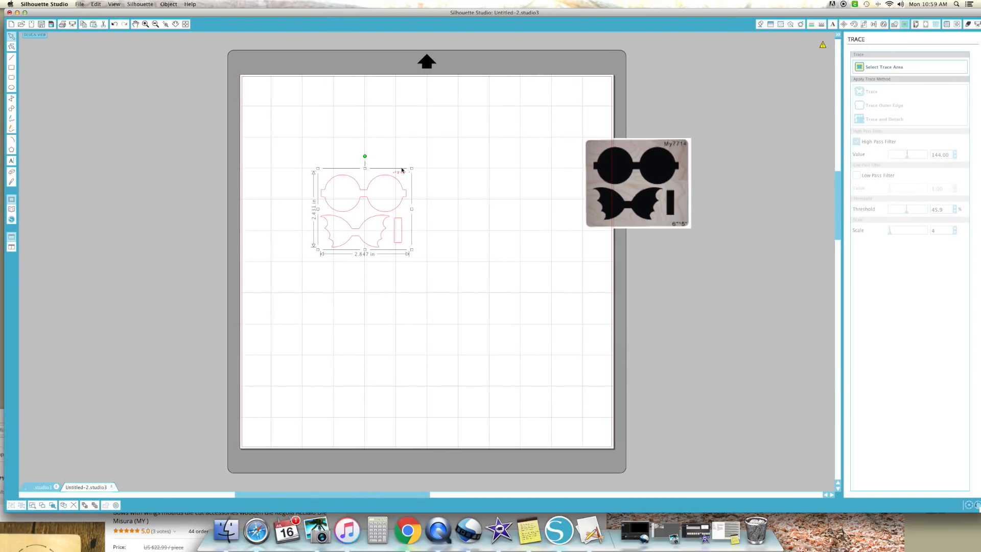
Release the traced compound path and move the twin-circle and bat-wing pieces left
right_click(381, 178)
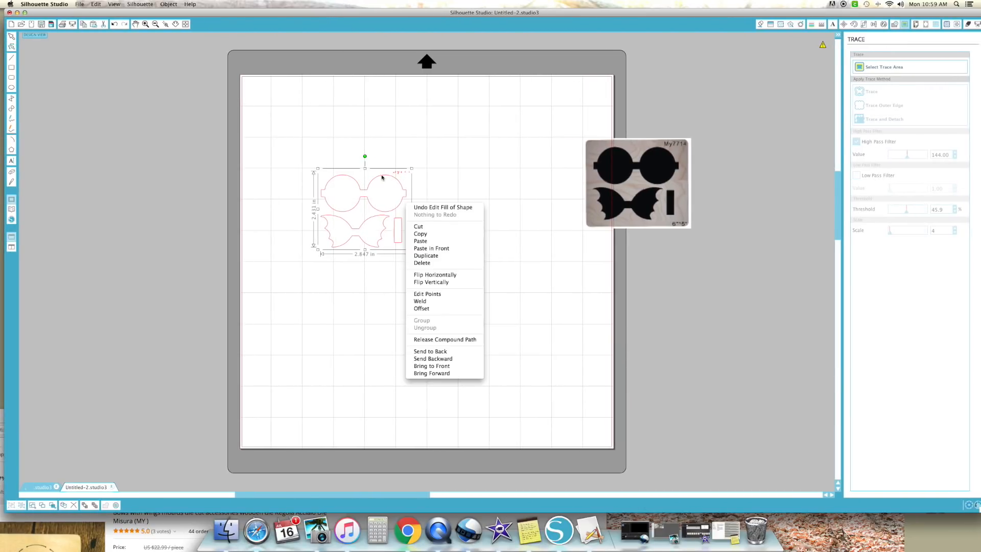
mouse_move(419, 301)
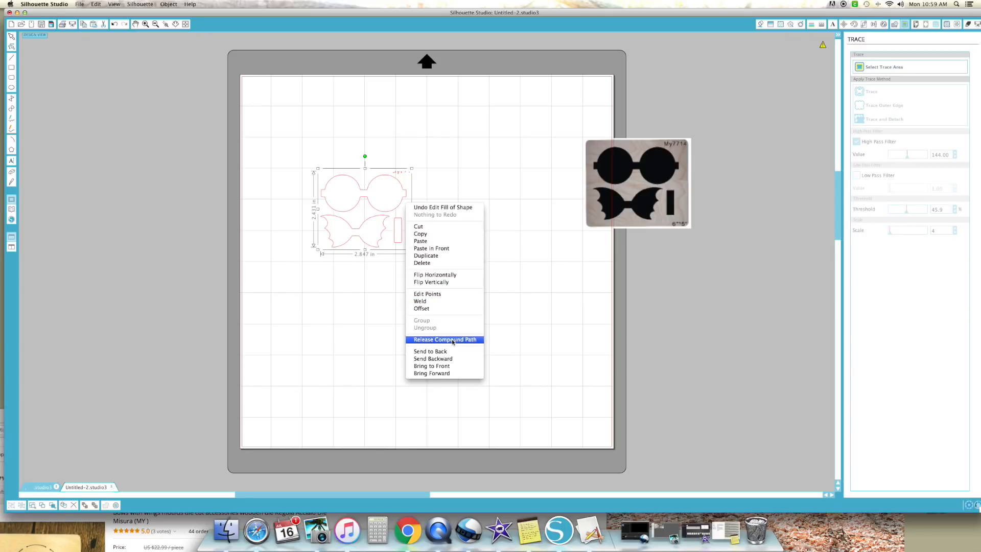
click(444, 339)
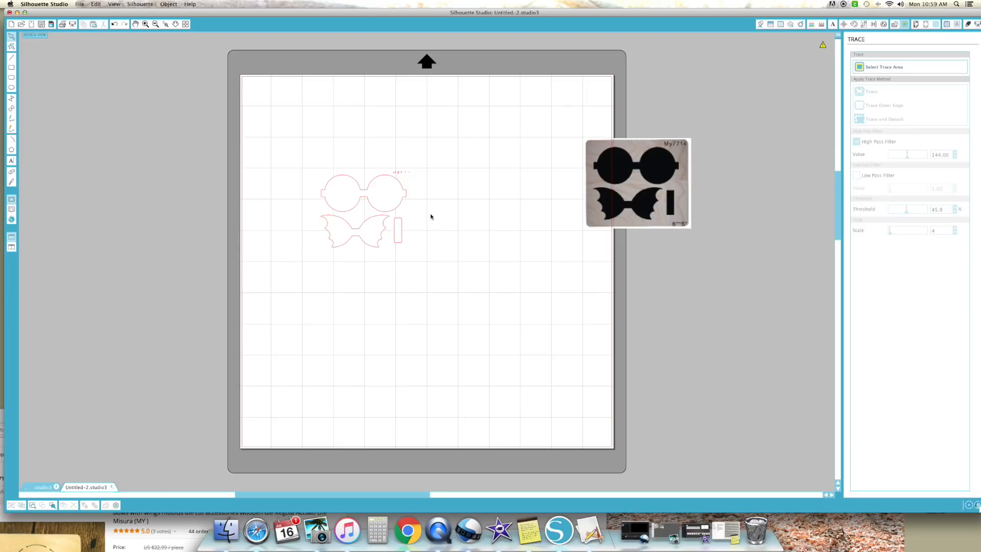
drag(362, 194, 318, 159)
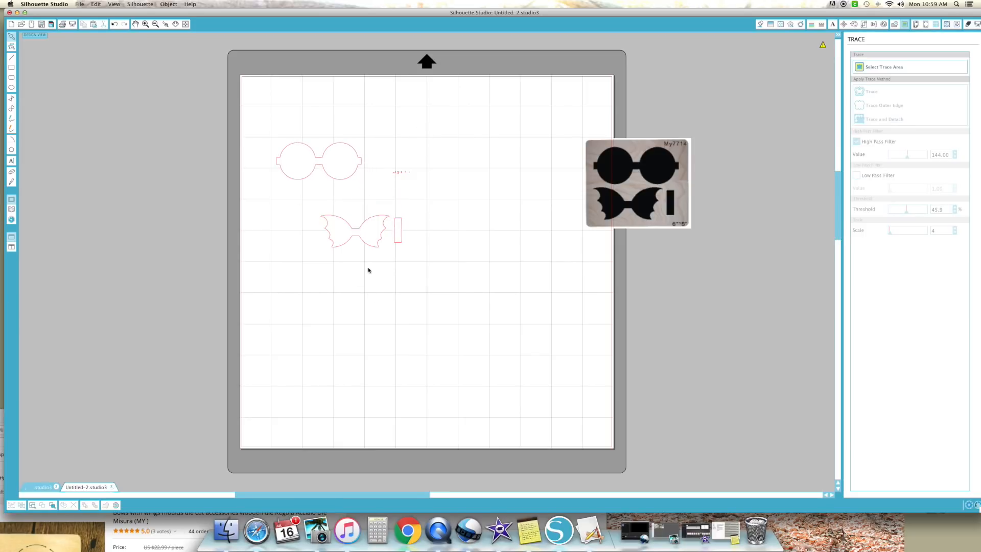
drag(356, 229, 309, 206)
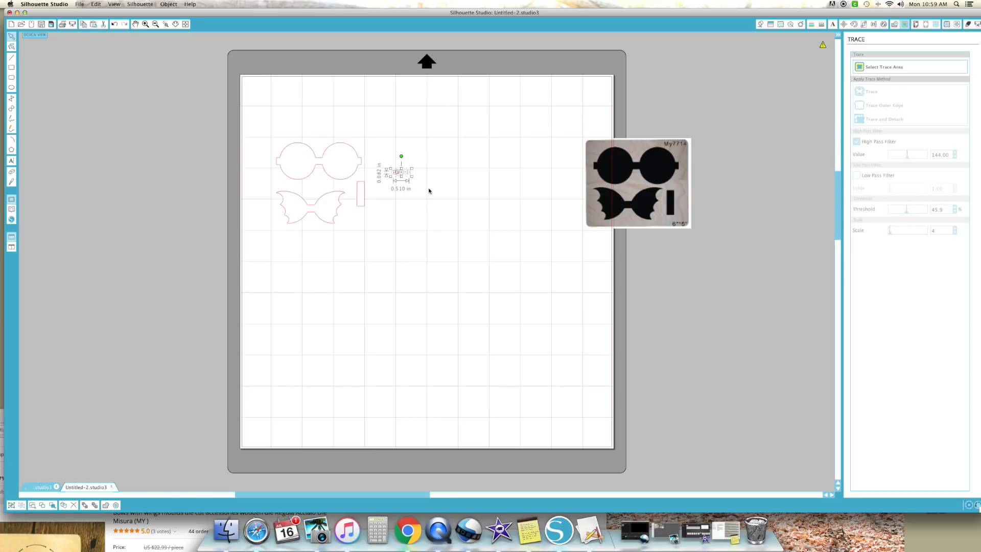
mouse_move(402, 192)
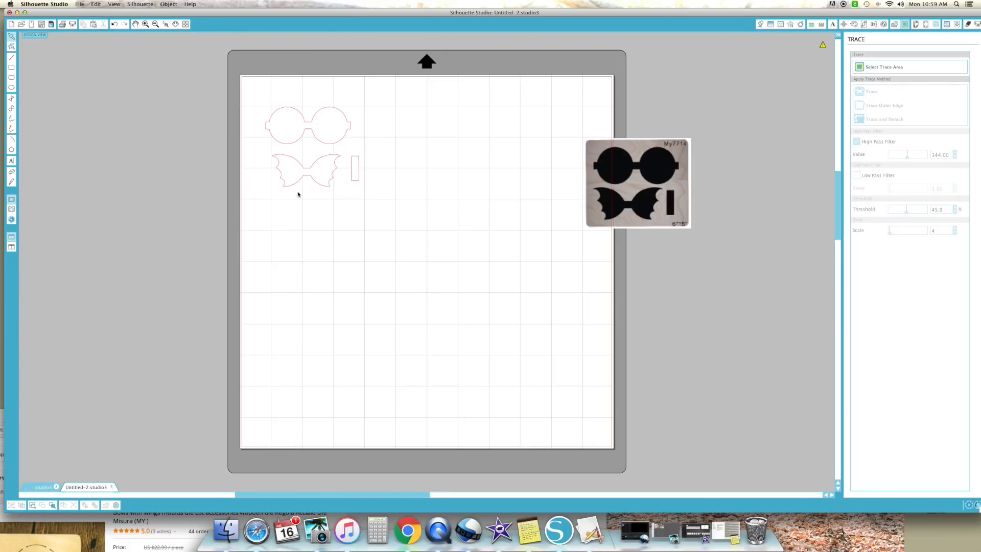
Reposition the bat-wing bow piece close to the other pieces near the top-left
click(307, 182)
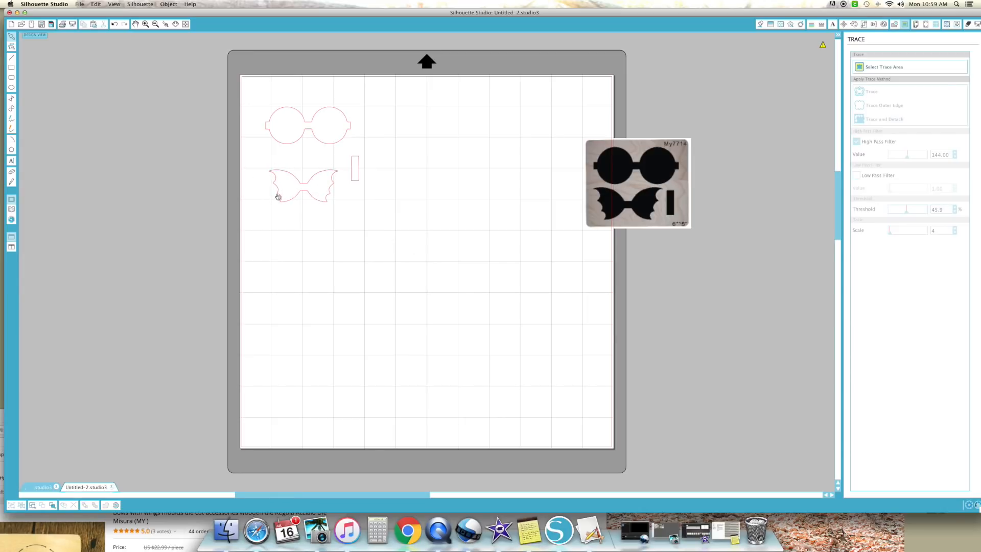
click(303, 185)
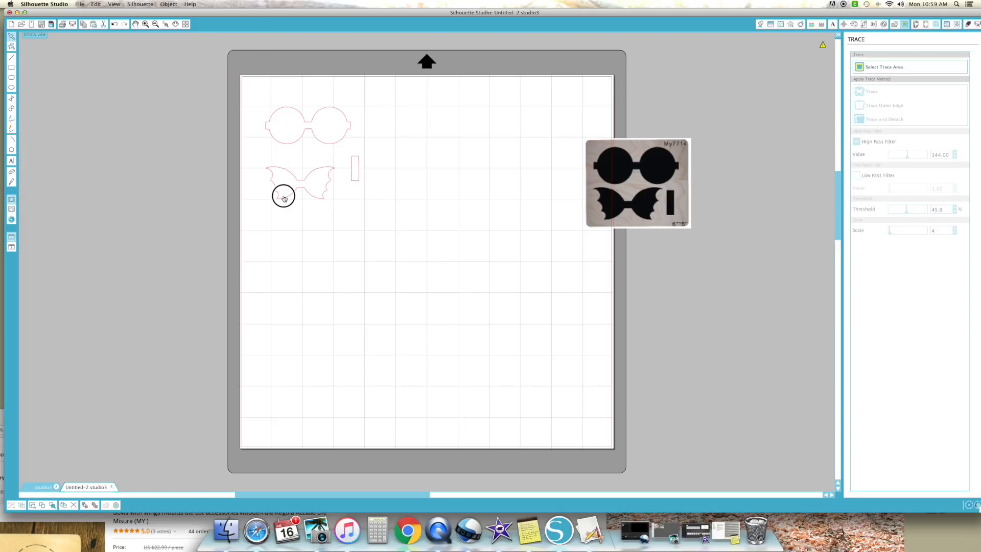
click(300, 181)
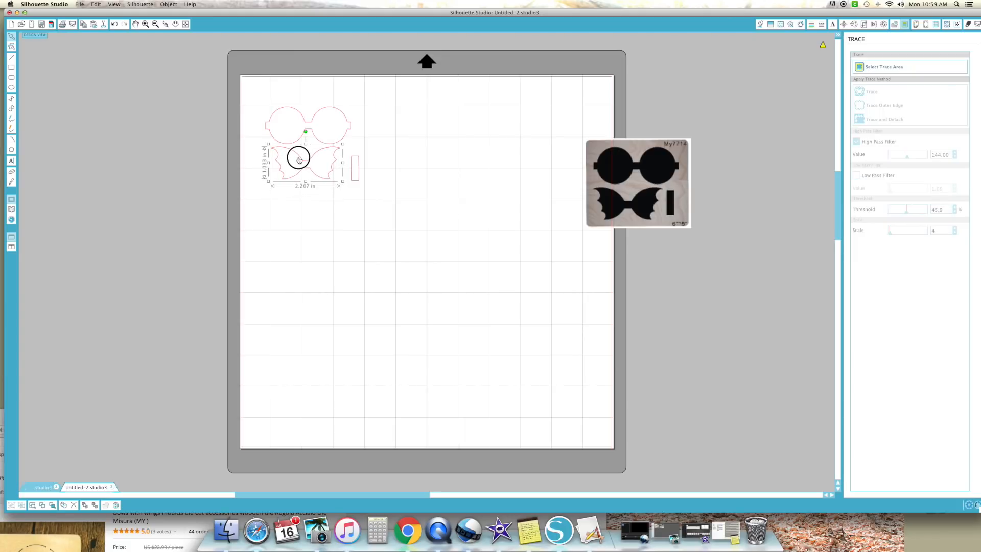
Scale all bow pieces up proportionally to a combined width of nearly four inches
click(422, 173)
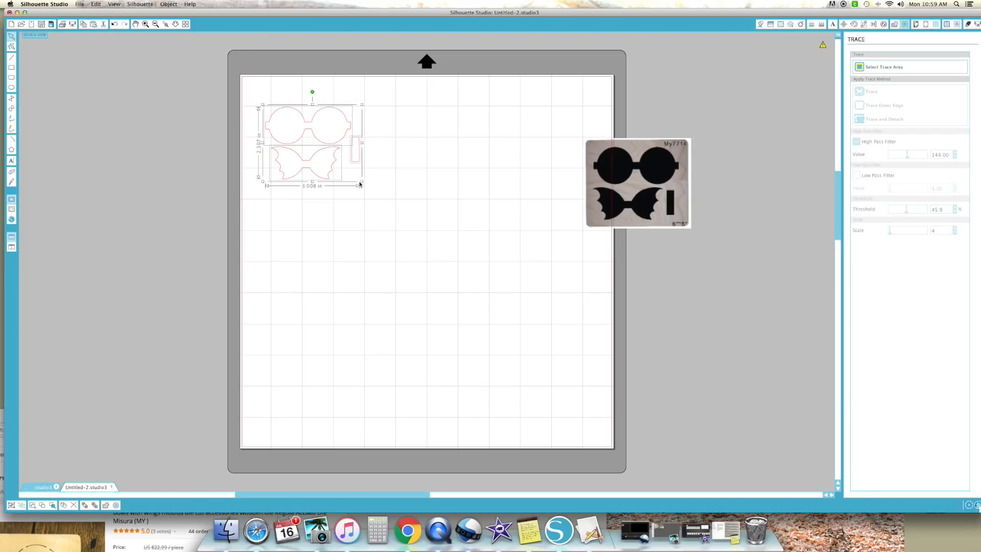
drag(359, 183, 361, 184)
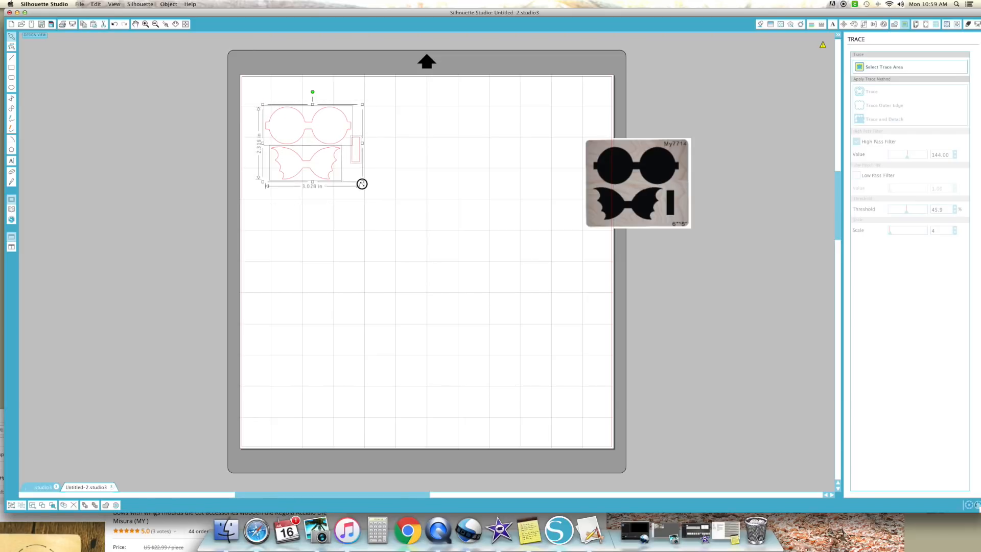
drag(362, 184, 411, 223)
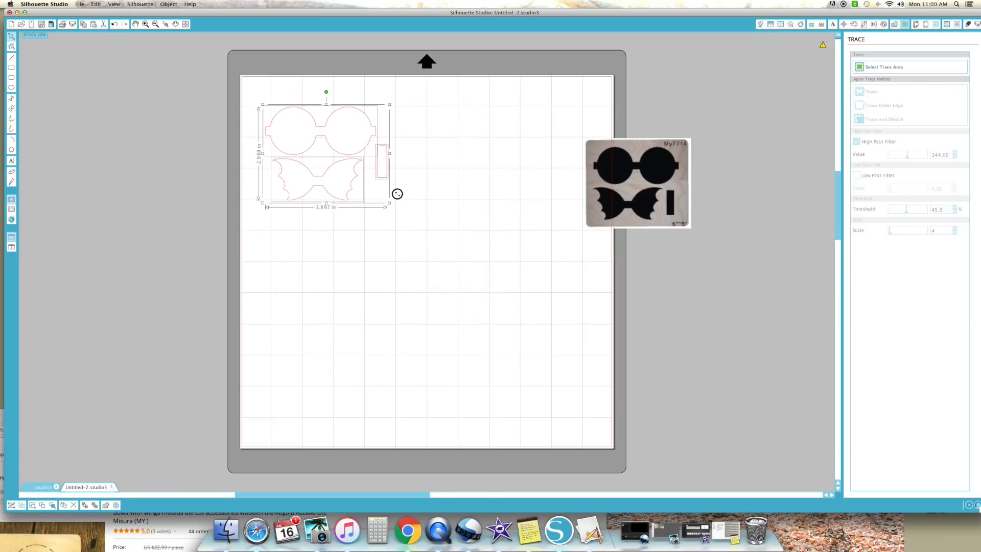
drag(397, 194, 376, 186)
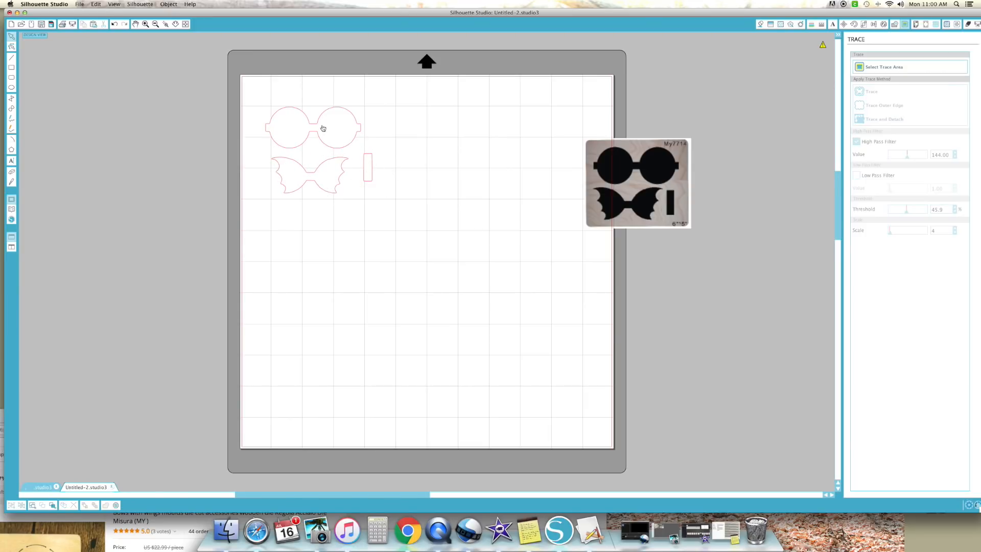
mouse_move(363, 165)
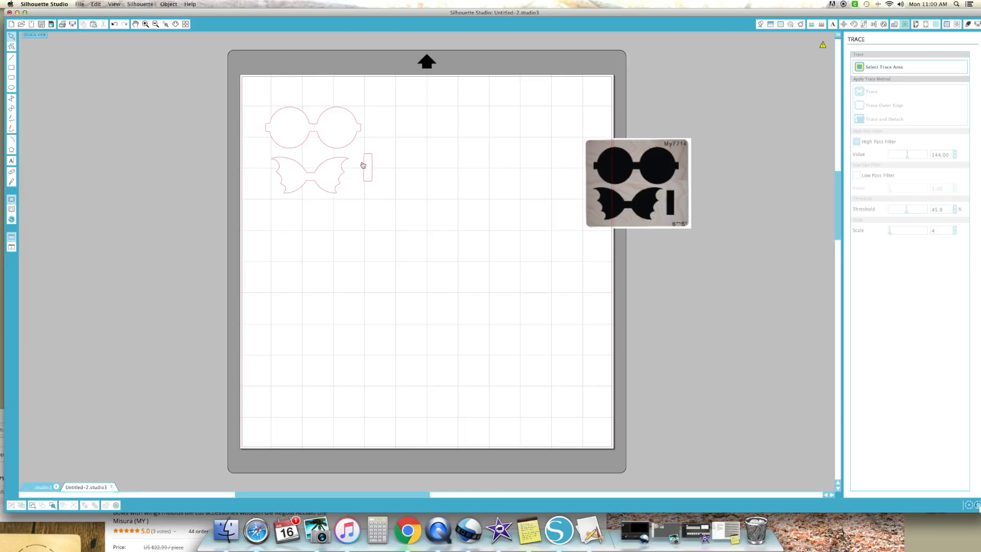
mouse_move(314, 179)
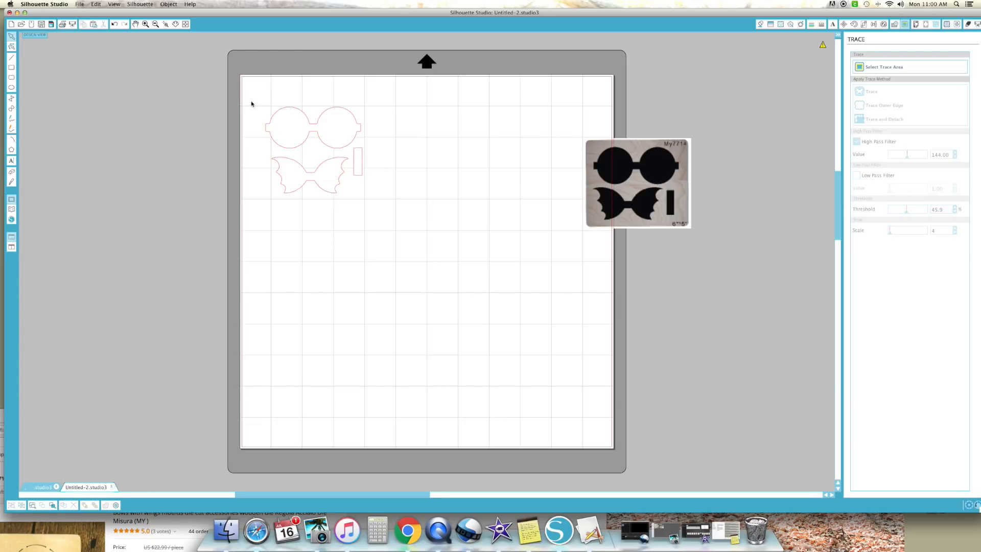
mouse_move(494, 142)
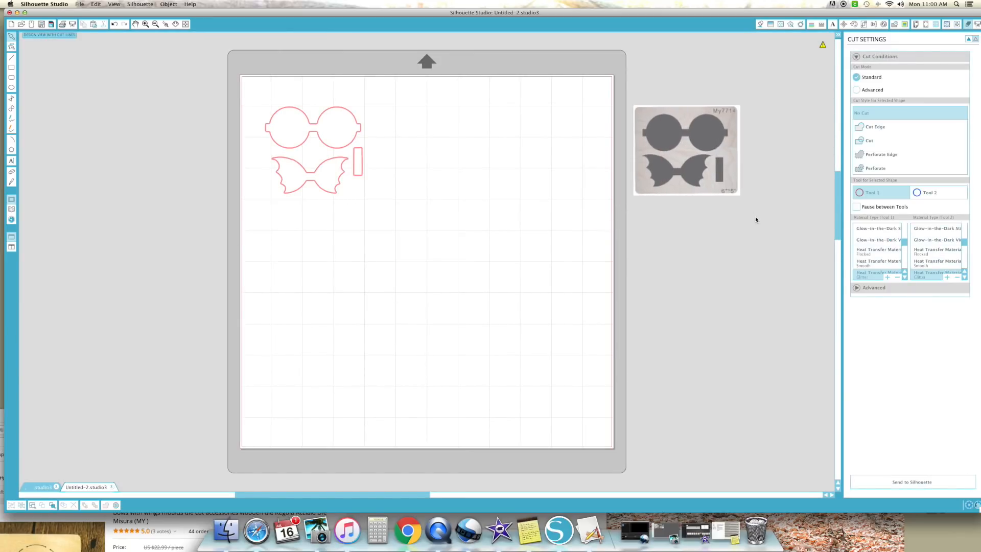
mouse_move(407, 531)
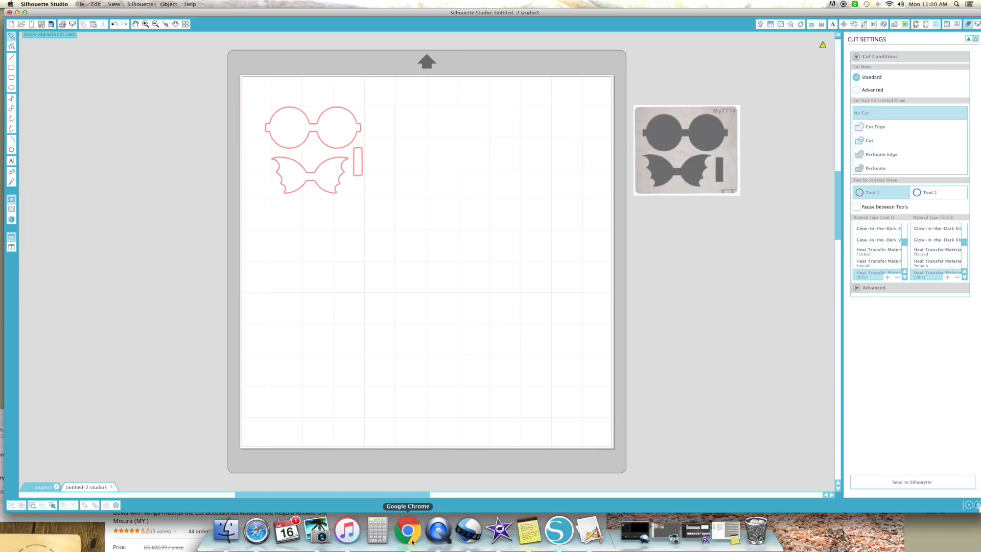
mouse_move(365, 175)
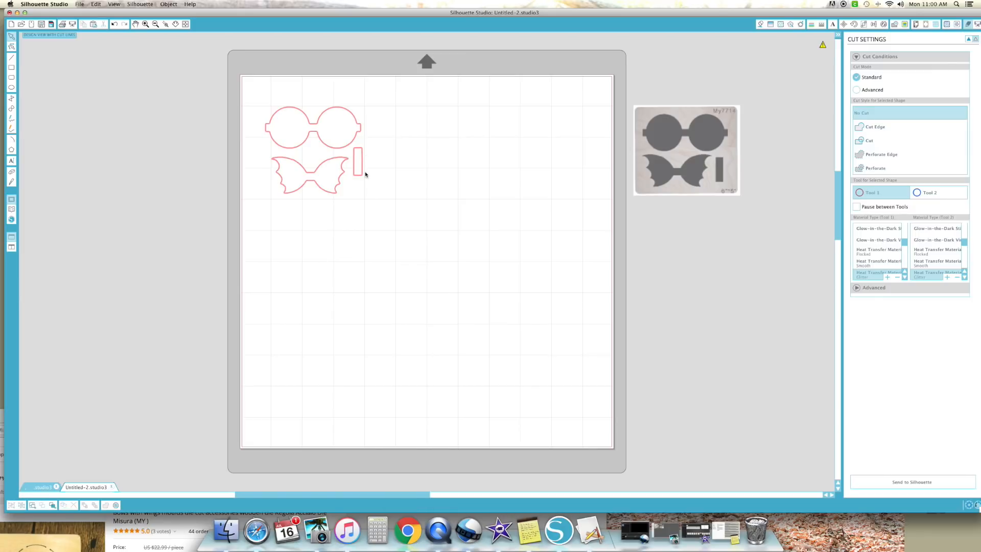
Switch back to the AliExpress listing in Chrome
click(407, 531)
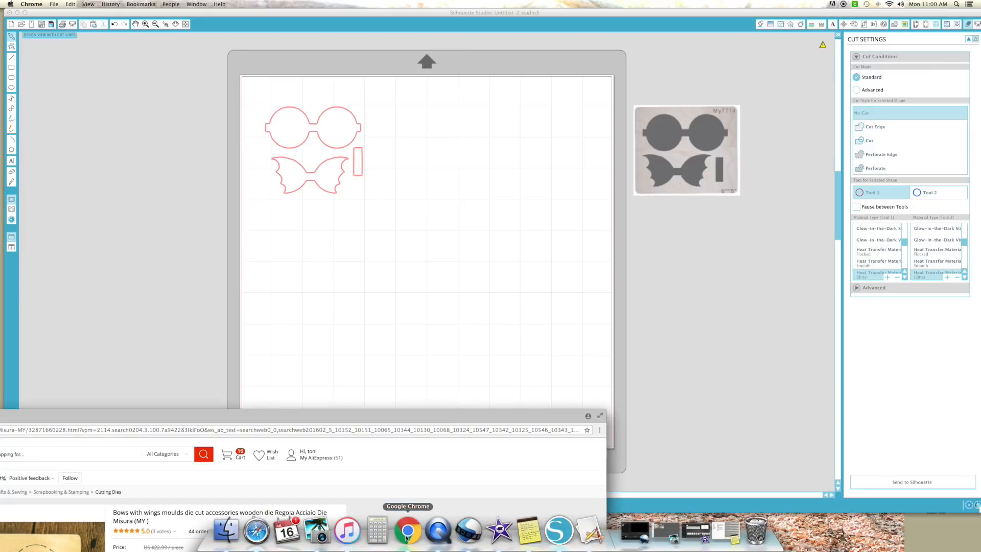
Bring up the other bow listing in Chrome to get the yellow bow product photo
click(407, 532)
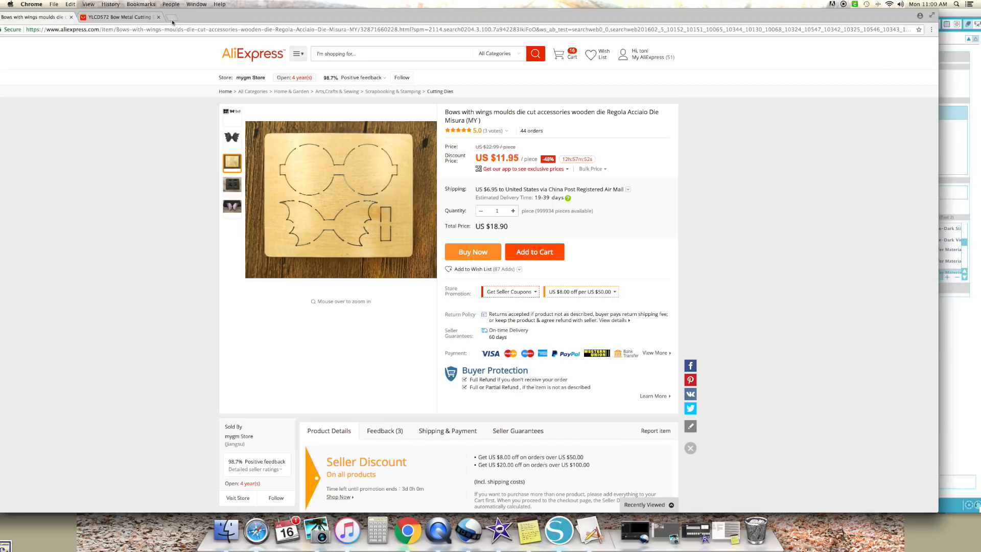
click(119, 17)
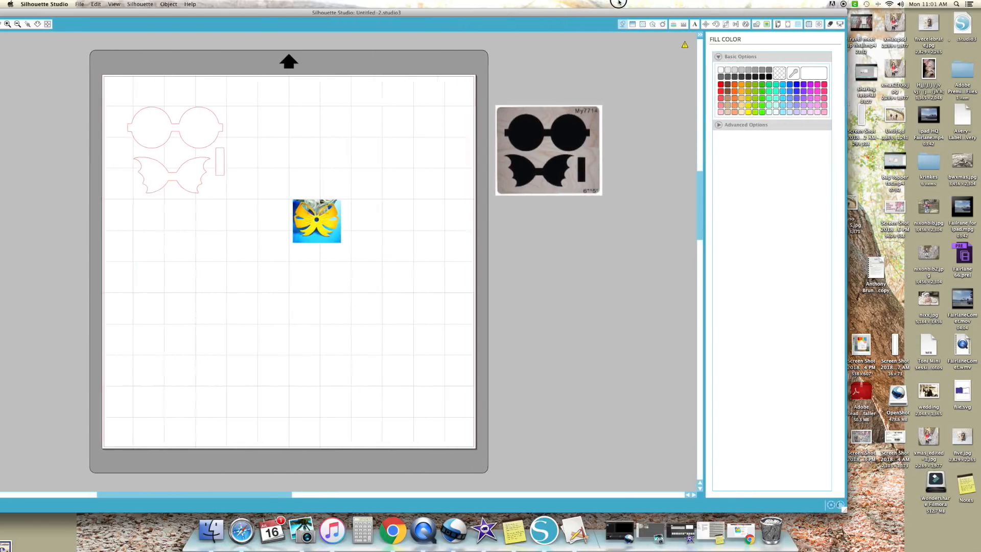
Enlarge the yellow bow photo to about four inches, shift it right, and open Trace settings
click(316, 221)
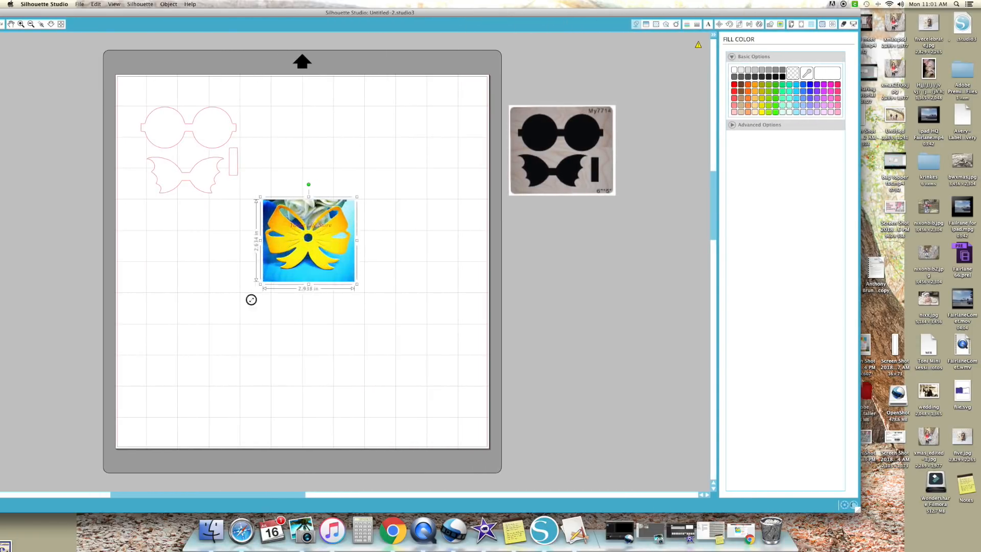
drag(357, 284, 417, 338)
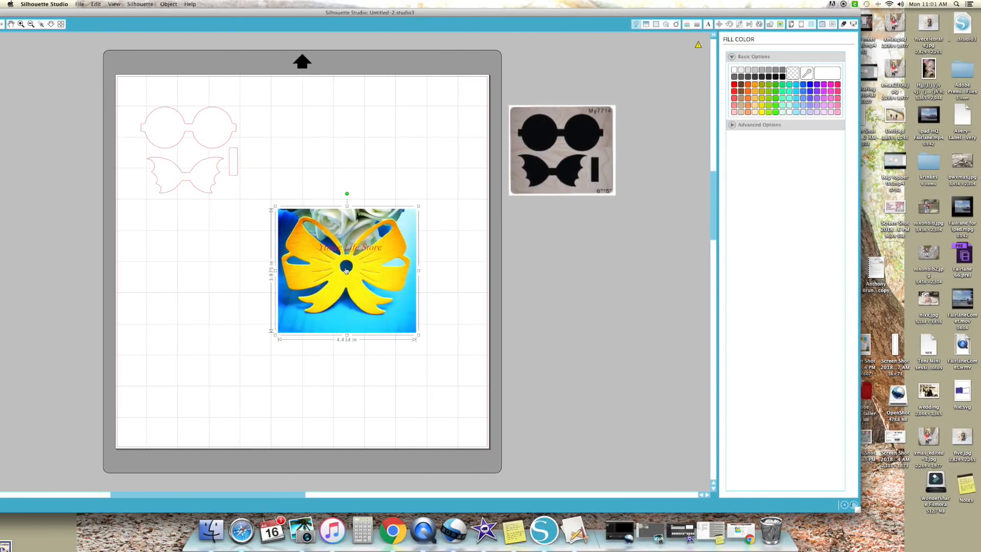
drag(346, 272, 371, 262)
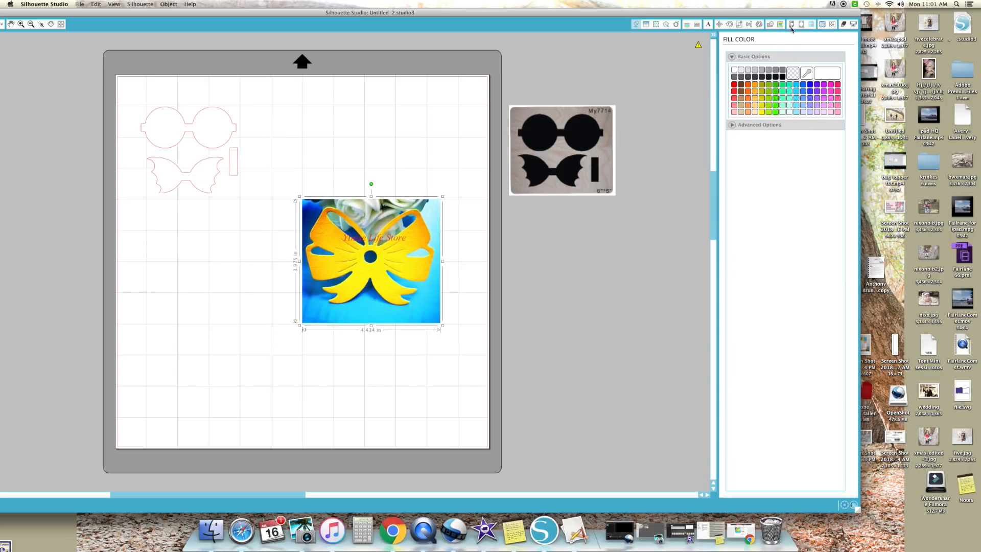
click(780, 24)
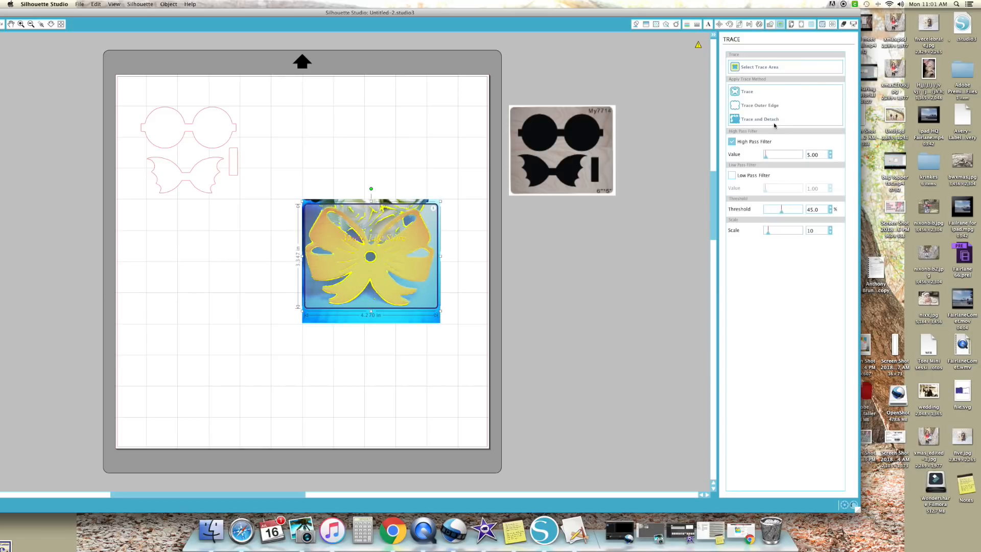
Set the yellow bow trace to high pass 86, scale 4 and threshold about 56.2%
drag(764, 154, 800, 154)
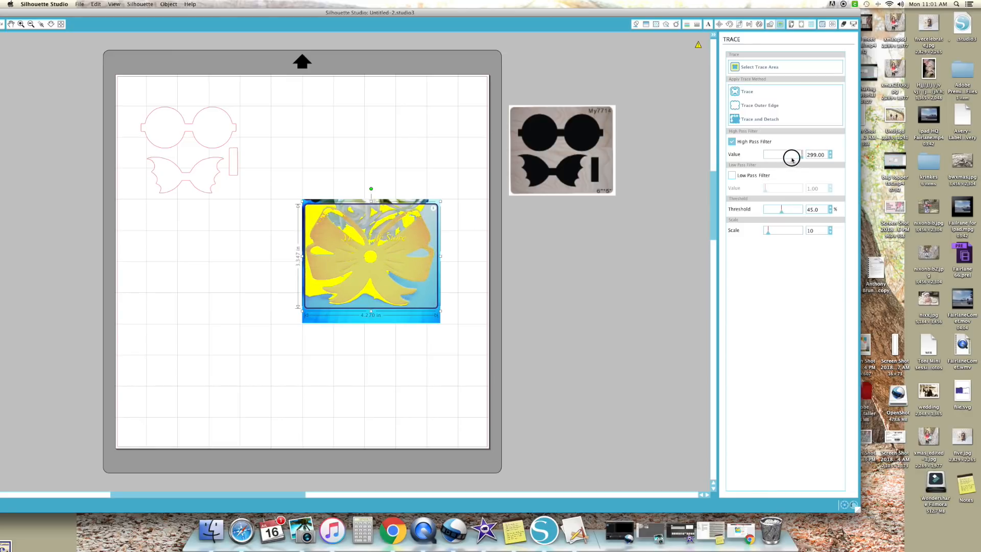
drag(801, 154, 795, 154)
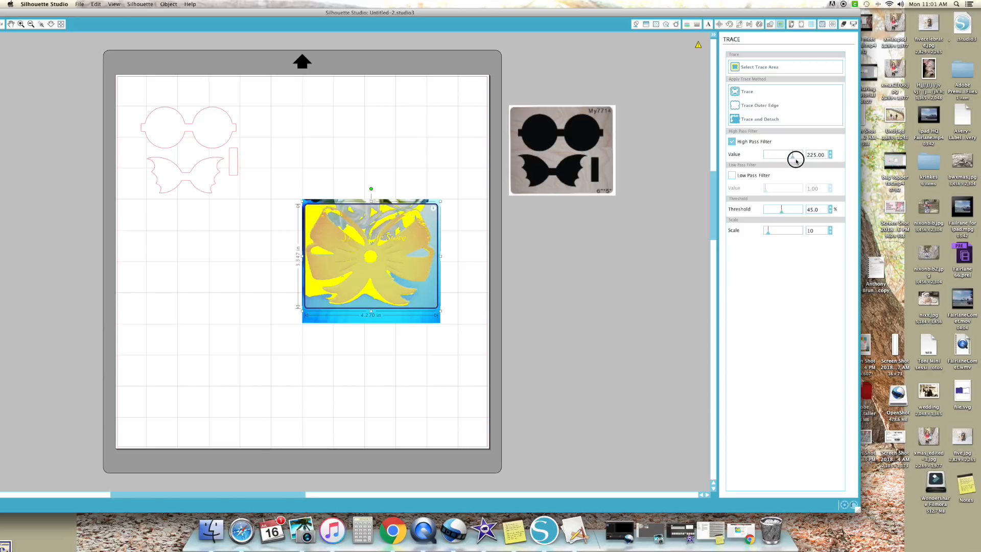
drag(796, 158, 783, 161)
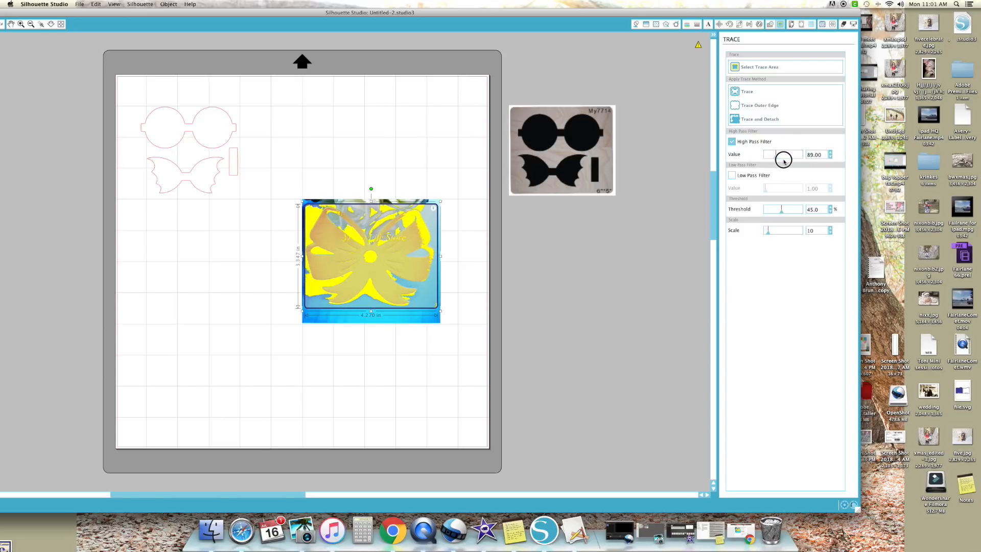
drag(783, 154, 774, 155)
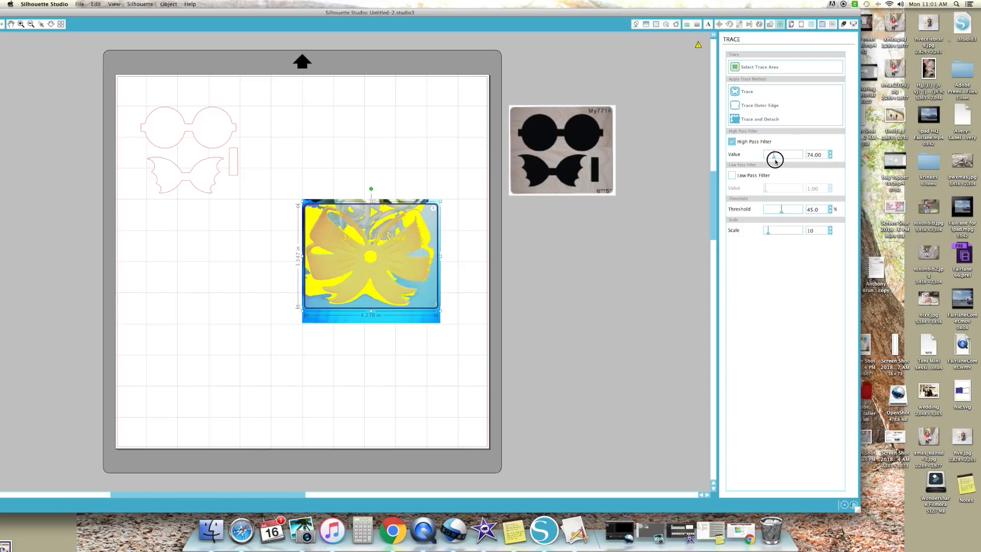
drag(766, 230, 791, 230)
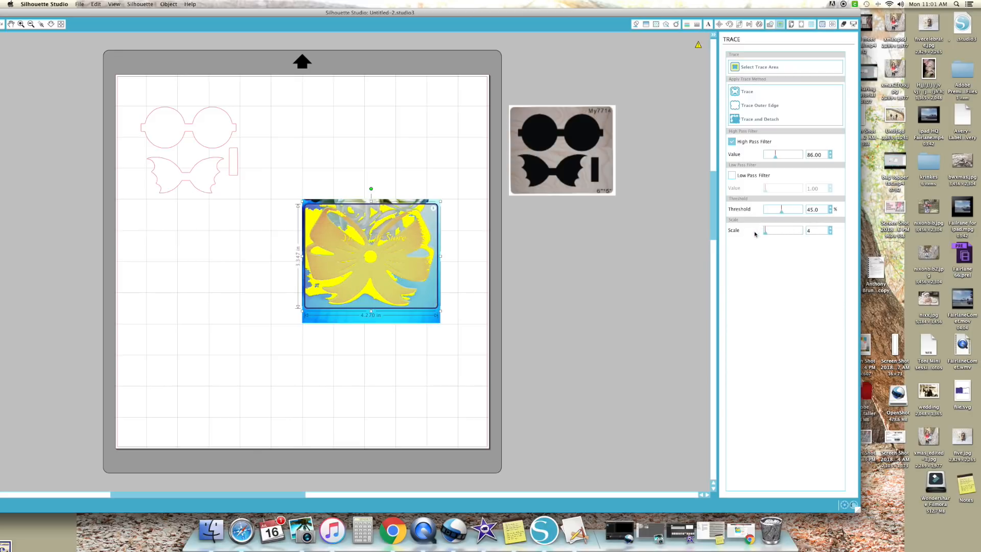
drag(782, 209, 798, 208)
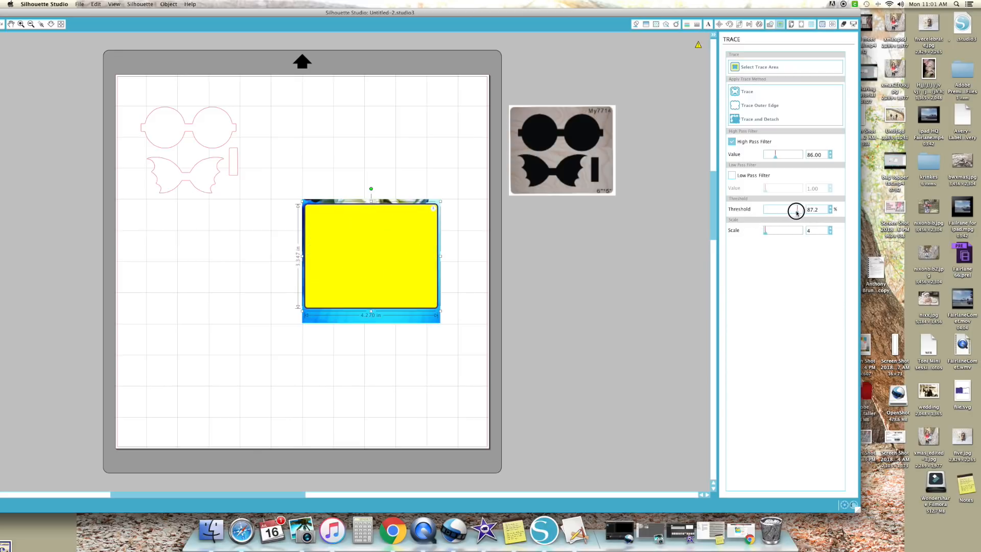
drag(797, 209, 785, 209)
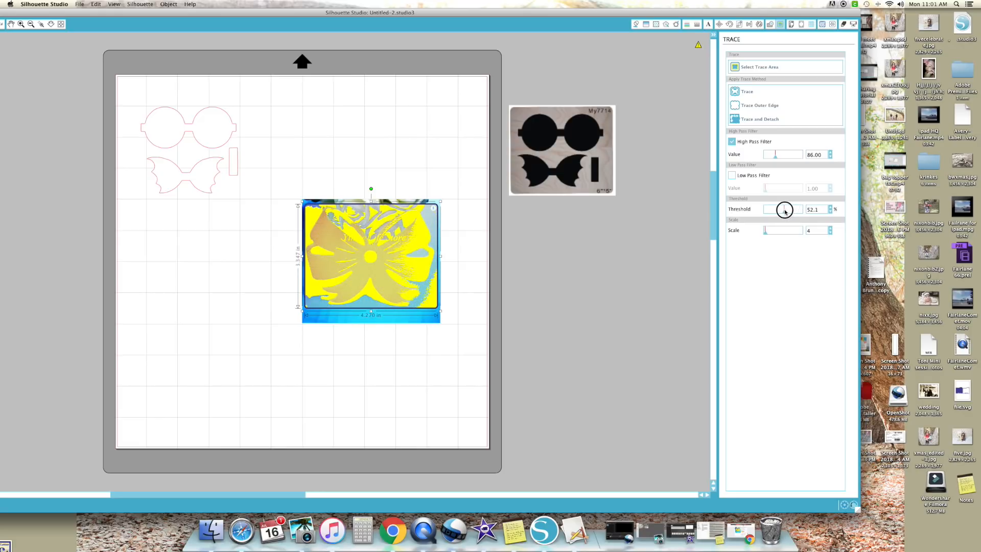
drag(785, 209, 776, 209)
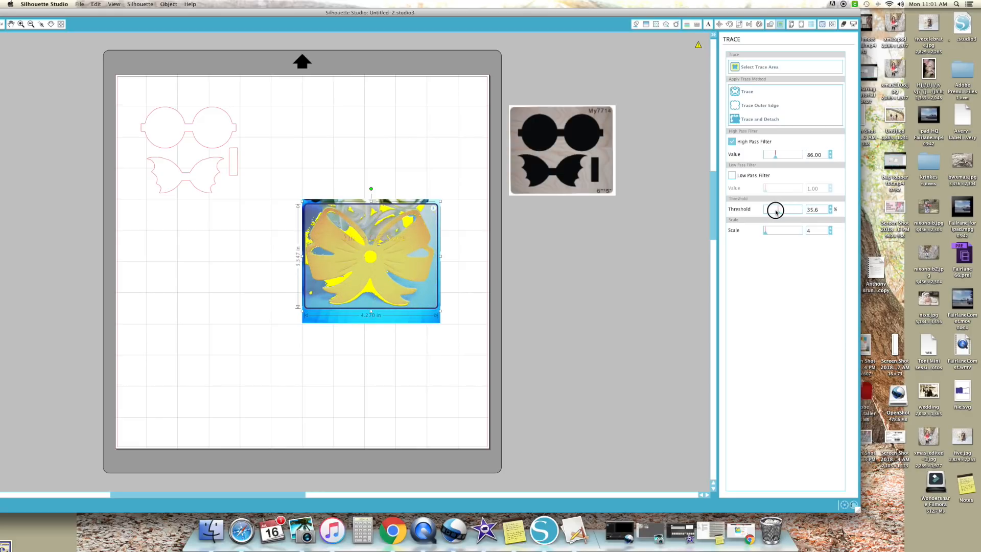
drag(775, 209, 786, 209)
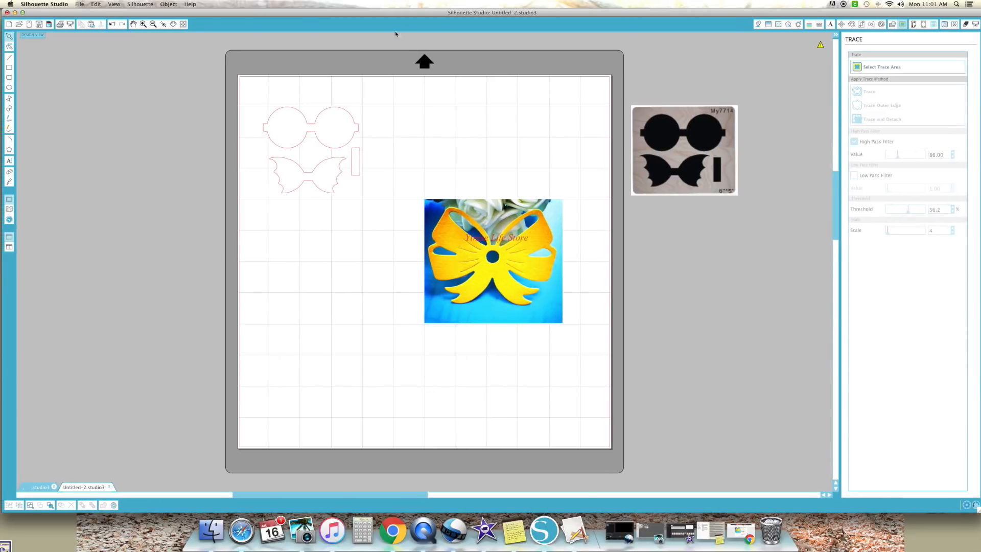
Nudge the yellow bow photo slightly left and zoom in around it
drag(493, 261, 478, 253)
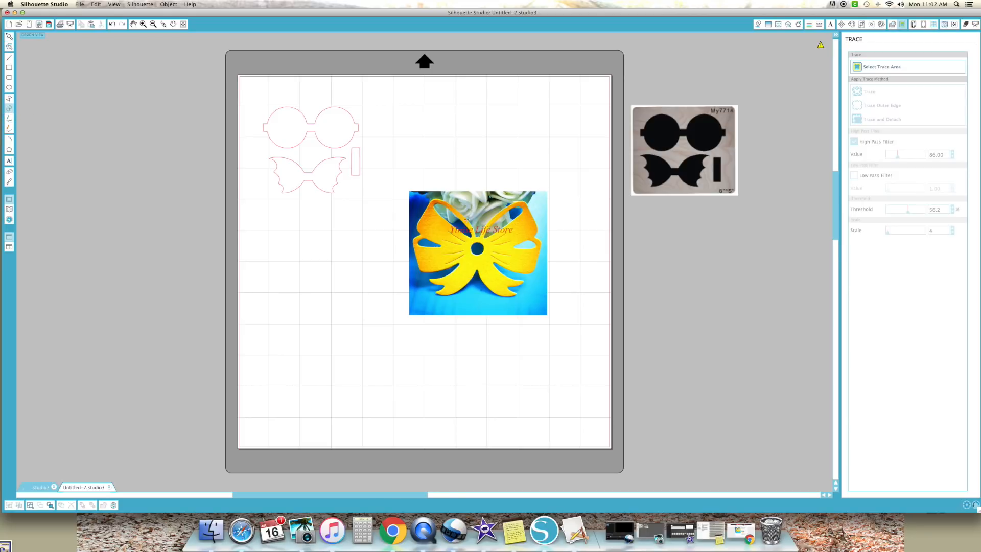
click(142, 24)
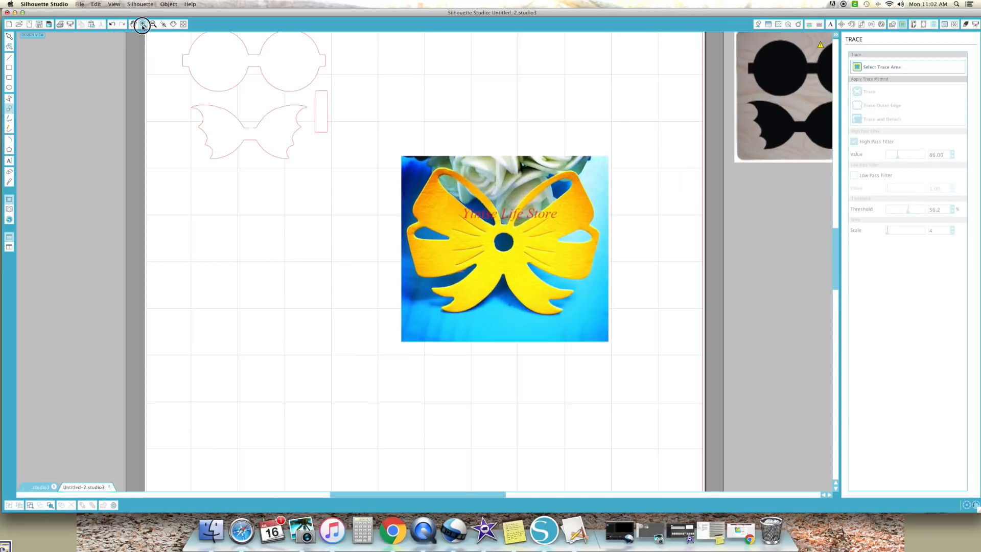
Zoom in further to show the yellow bow's wing slits, centre hole and edges
click(142, 24)
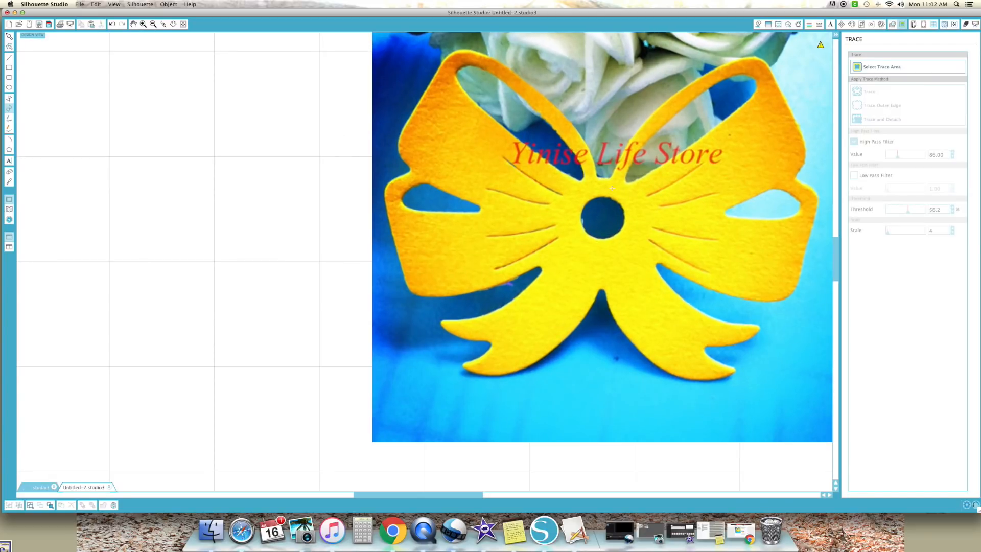
mouse_move(639, 246)
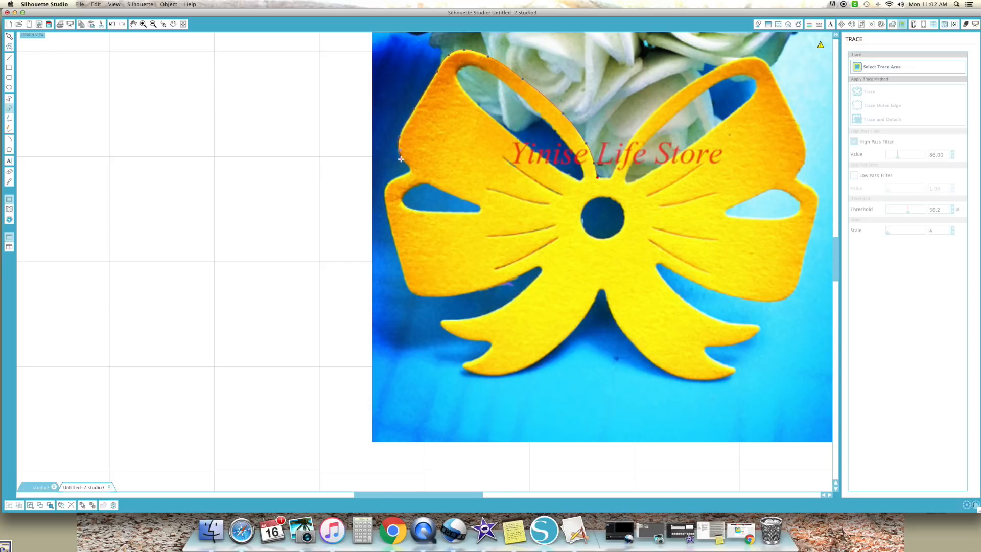
mouse_move(408, 171)
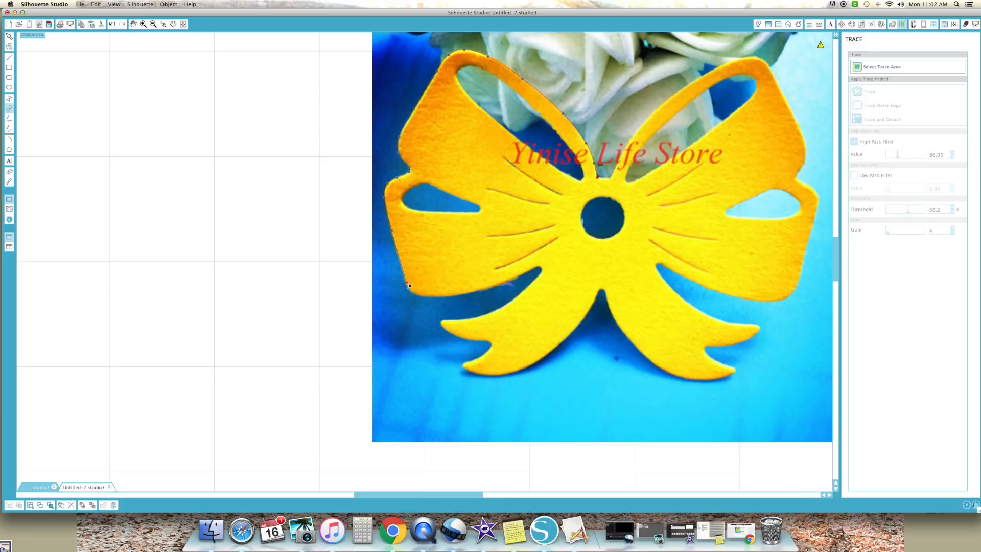
mouse_move(418, 296)
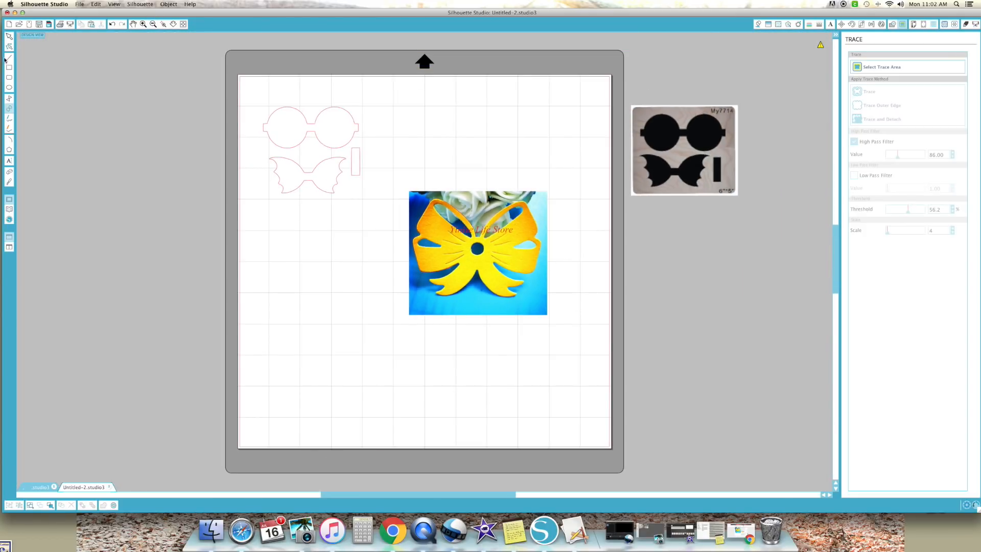
Move the yellow bow photo and its partial wing outline off the mat to the right
drag(477, 253, 532, 399)
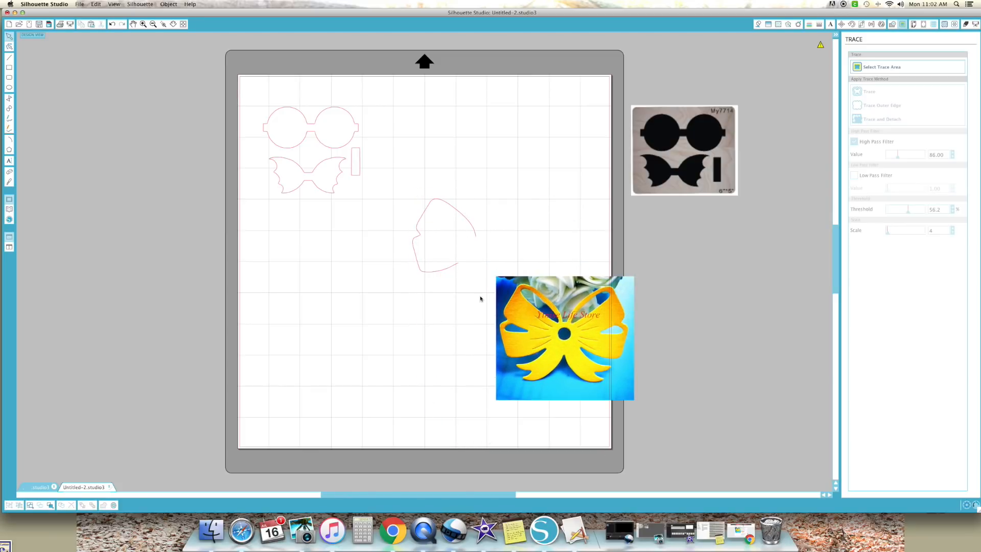
drag(563, 337, 476, 251)
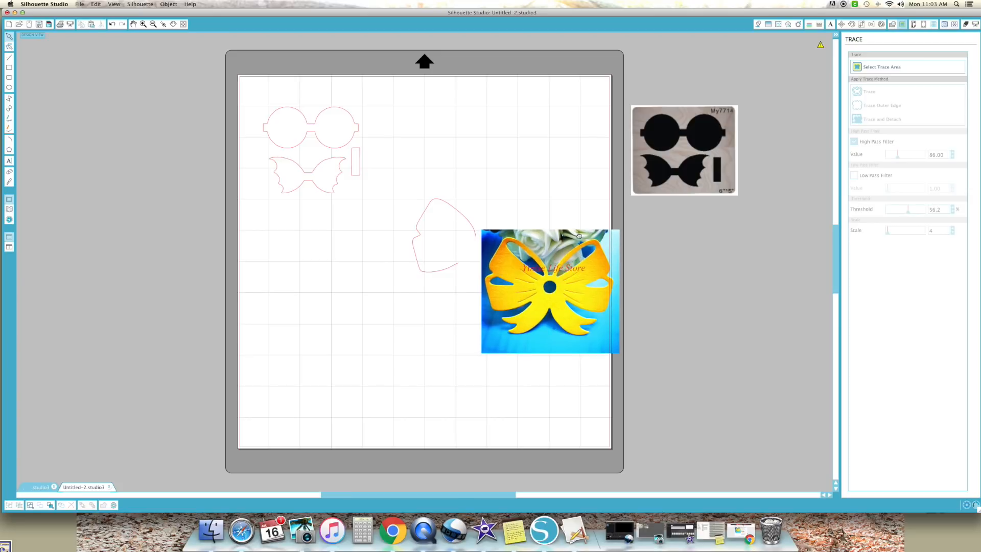
mouse_move(550, 321)
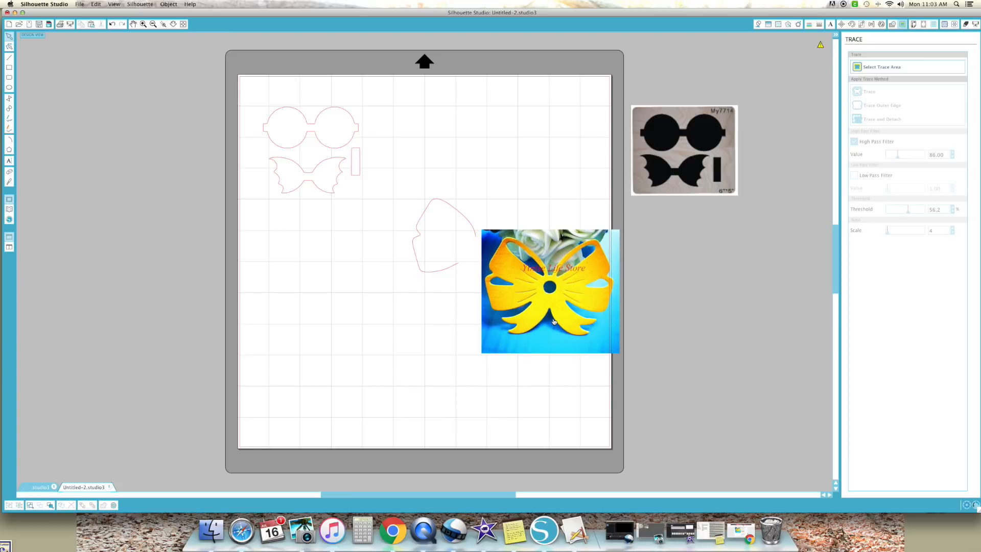
drag(550, 290, 725, 283)
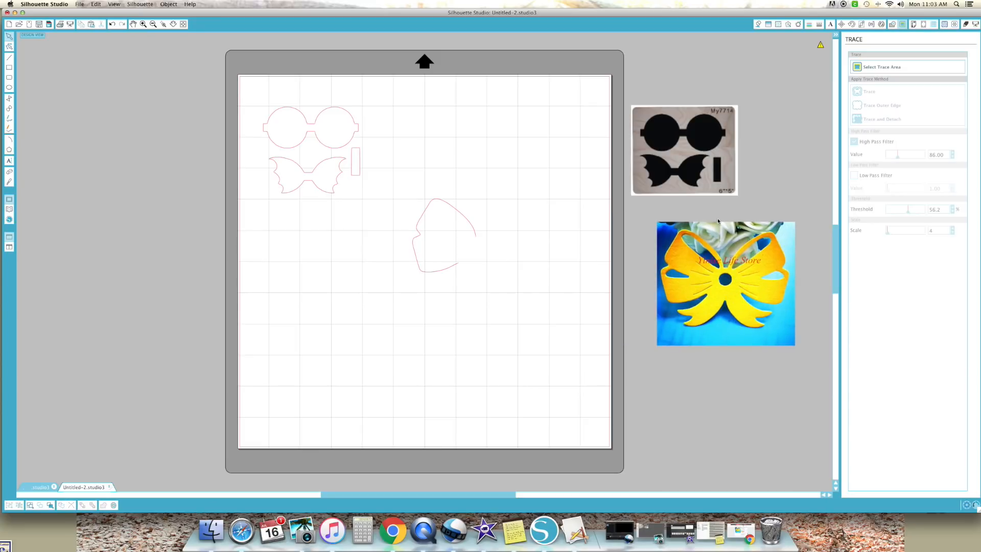
drag(683, 150, 727, 122)
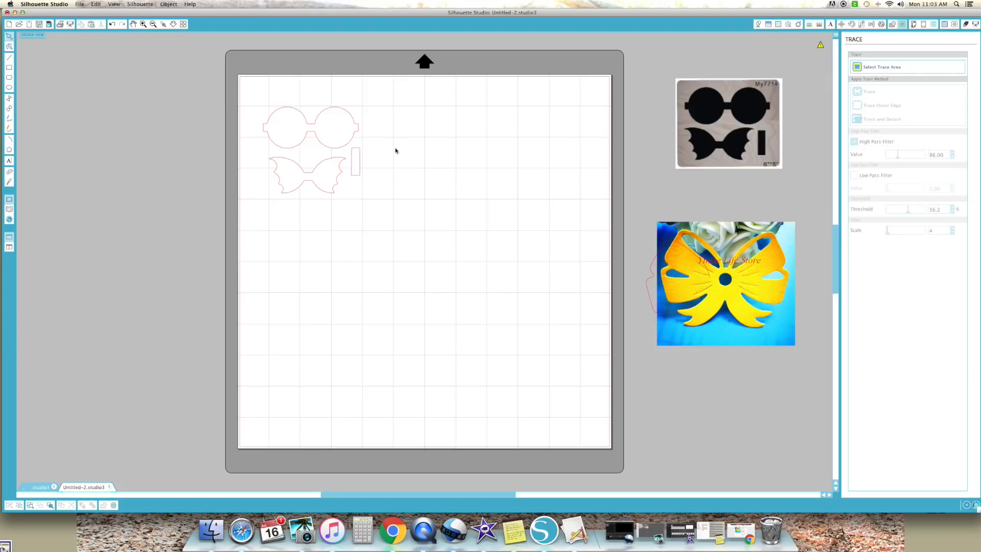
mouse_move(349, 183)
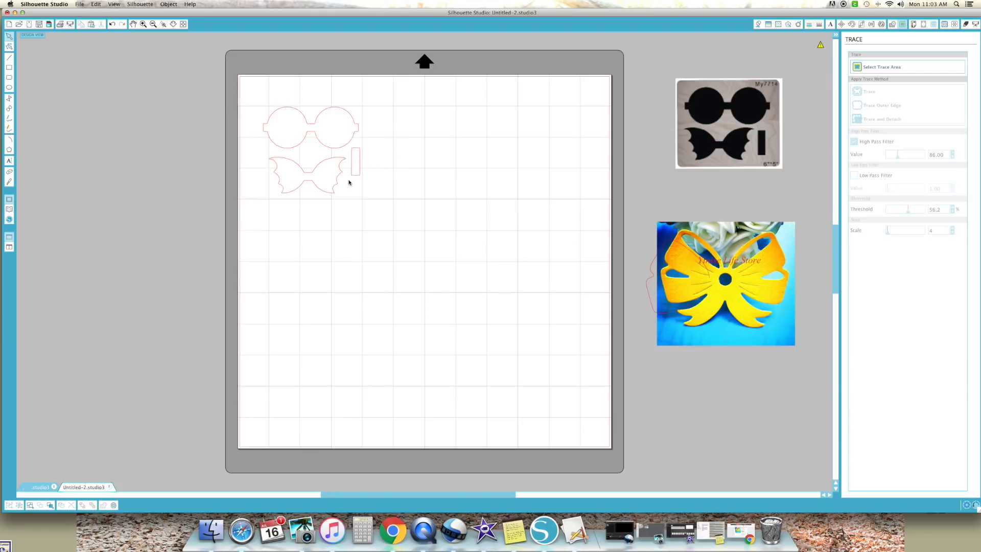